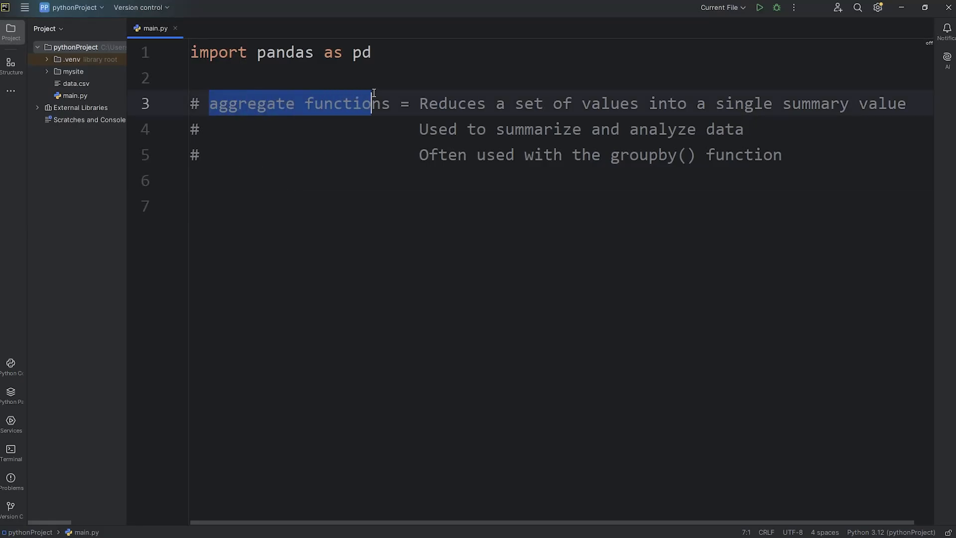
Step: Load data.csv into df and print it, showing the 150-row, 7-column Pokemon table
double_click(283, 52)
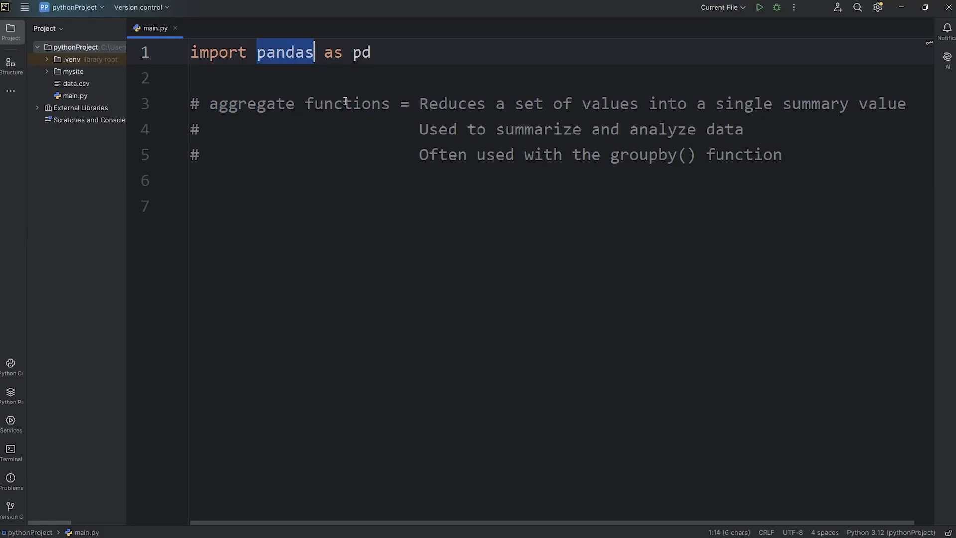
double_click(453, 103)
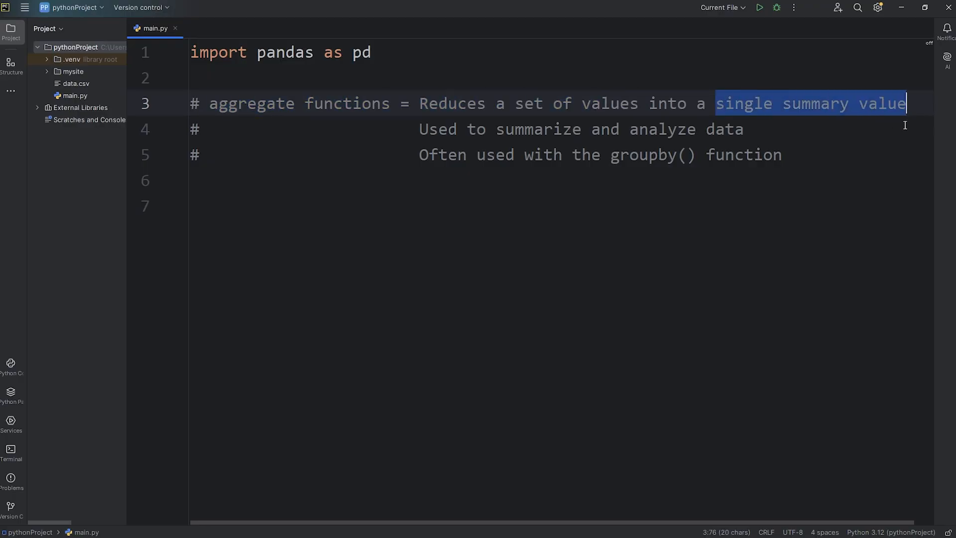
mouse_move(645, 74)
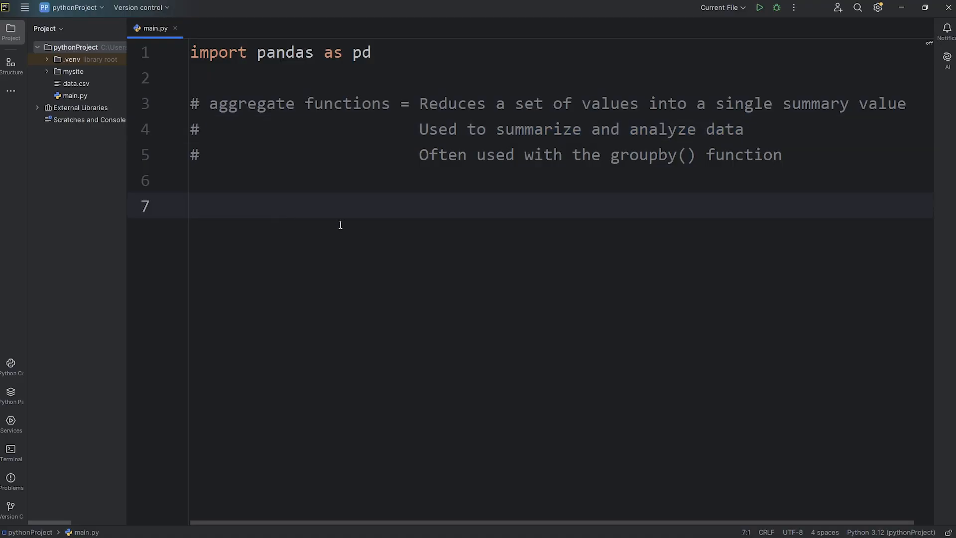
left_click(759, 6)
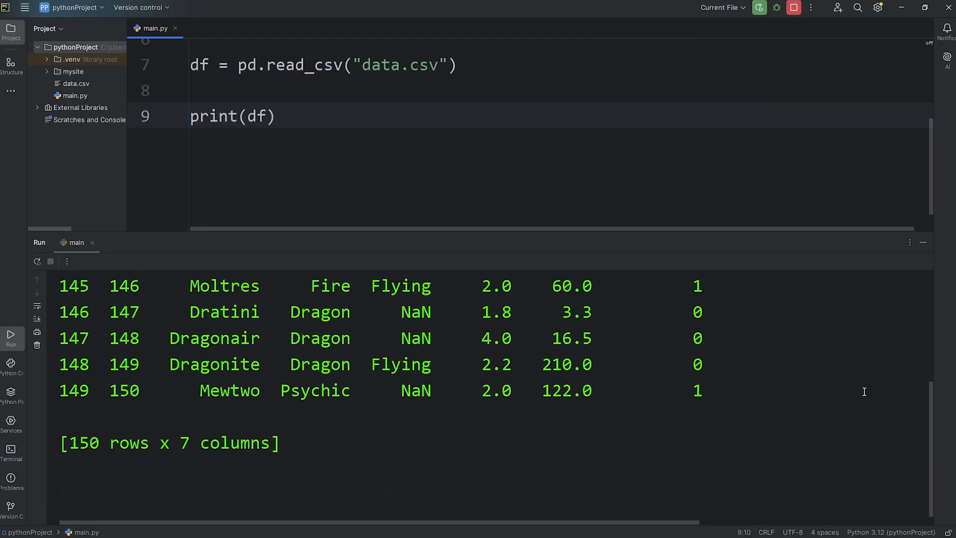
scroll("up", 3)
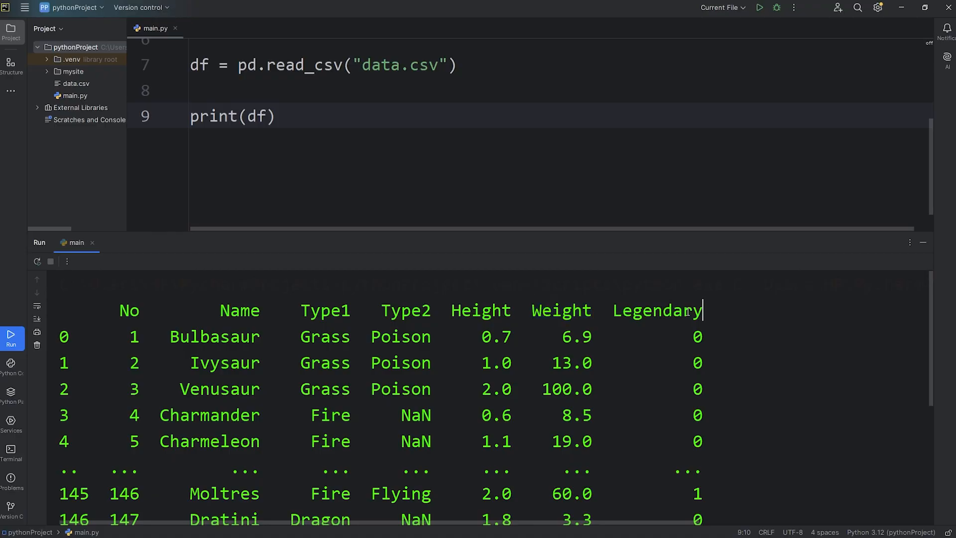
mouse_move(609, 339)
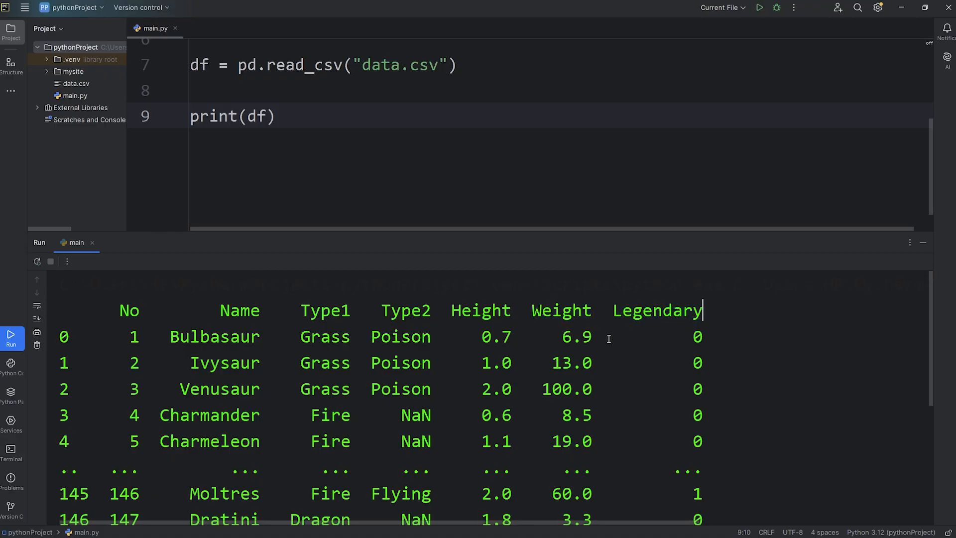
mouse_move(460, 324)
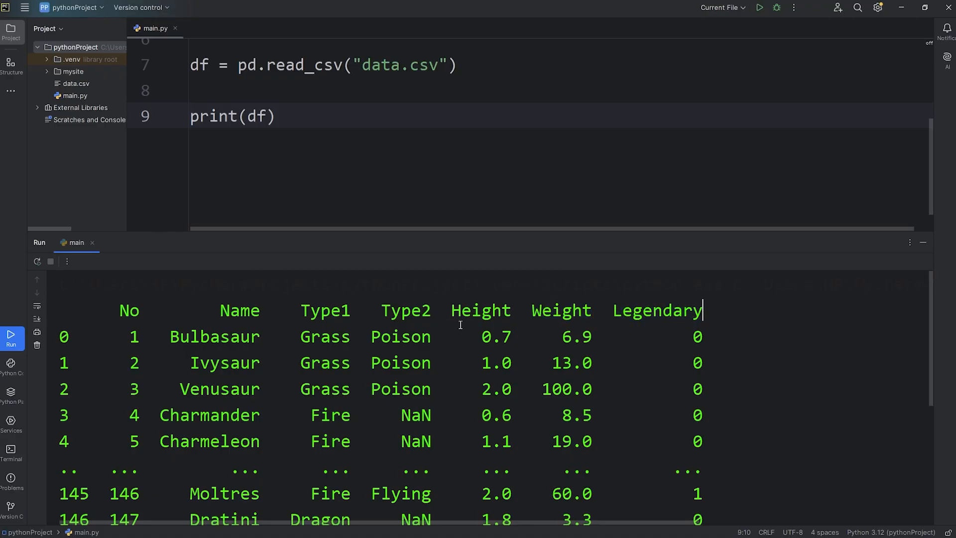
mouse_move(144, 316)
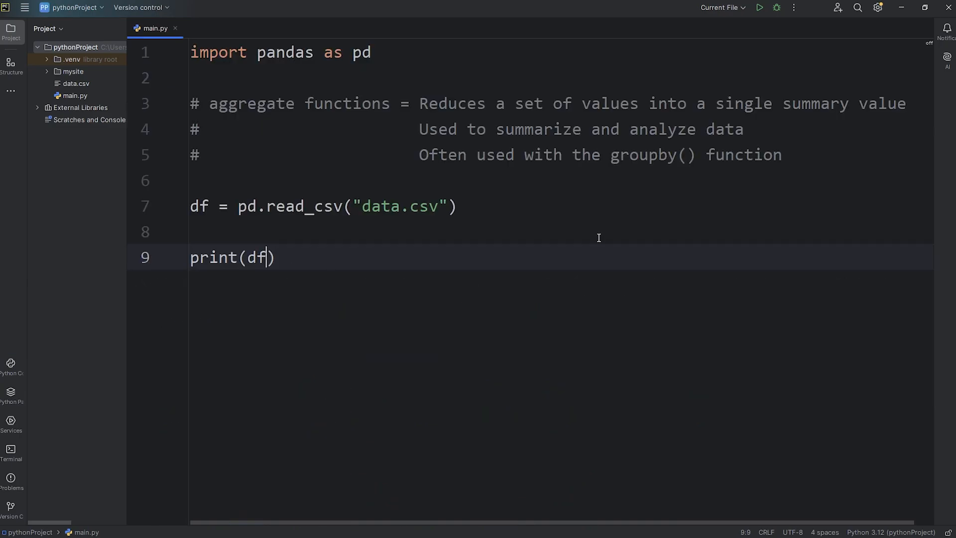
Step: Change print(df) to print(df.mean()) and run it, hitting a TypeError
type(".")
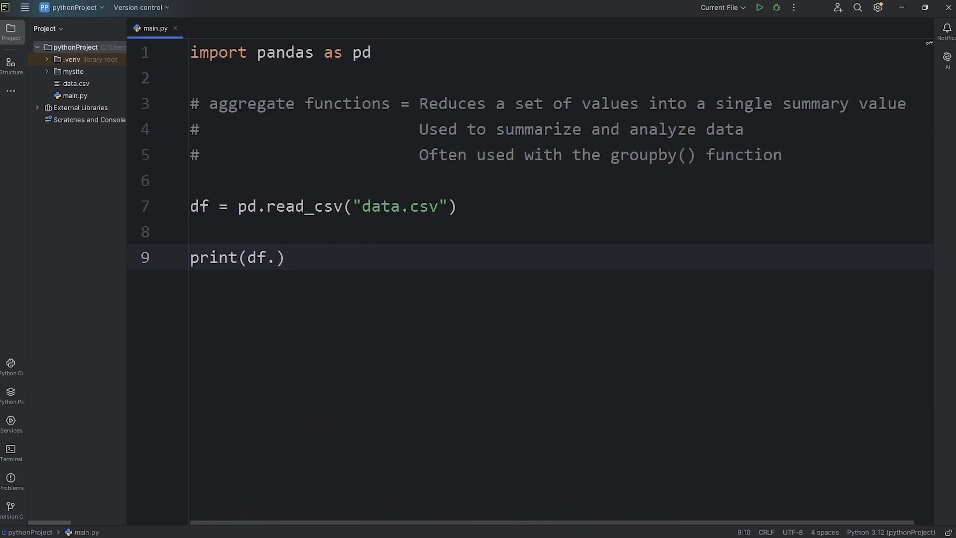
type("mean()")
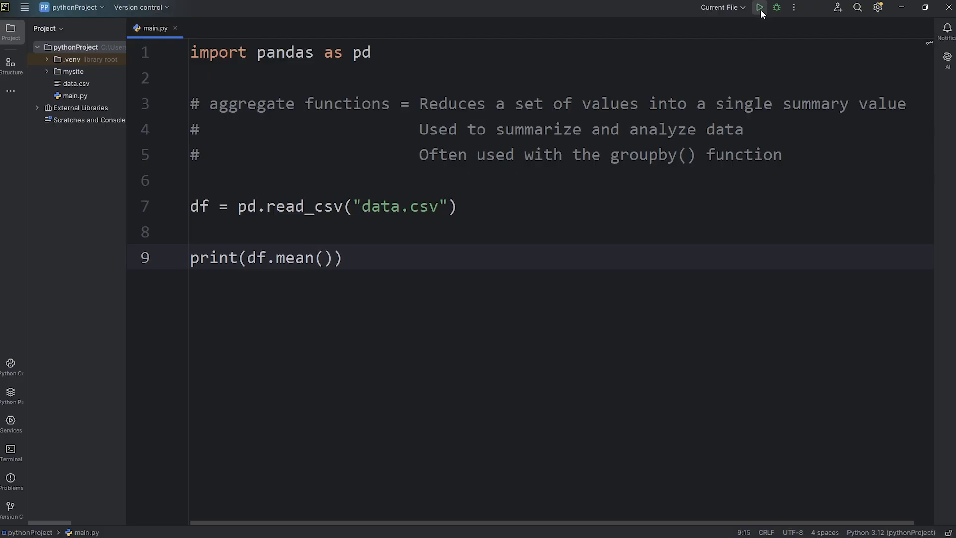
left_click(760, 6)
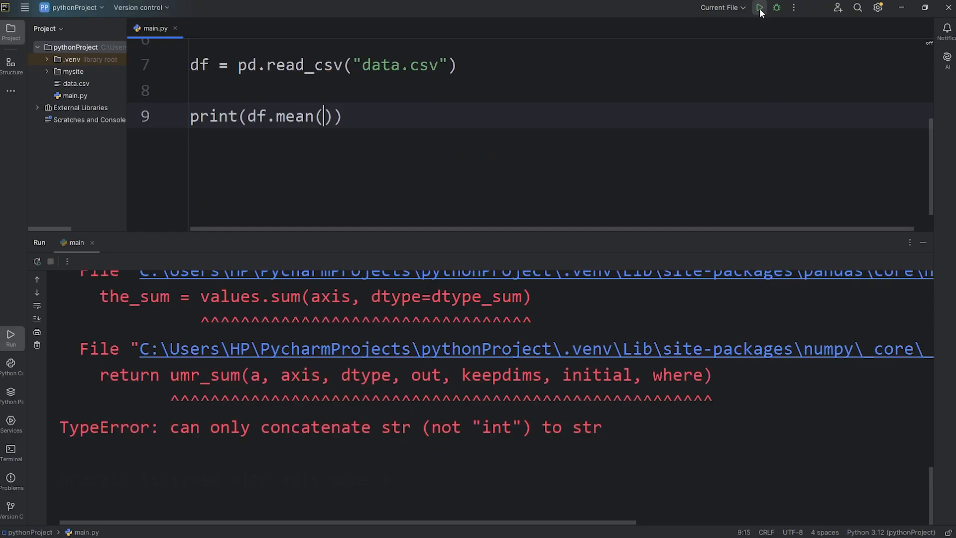
double_click(295, 117)
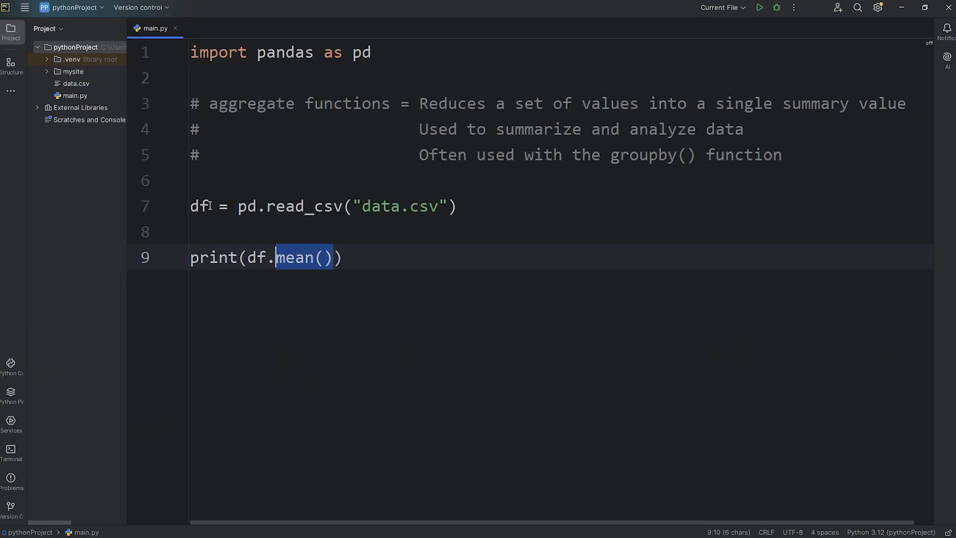
Step: Add numeric_only=True to mean() and rerun, printing means such as Height 1.2 and Weight 46.23
left_click(759, 7)
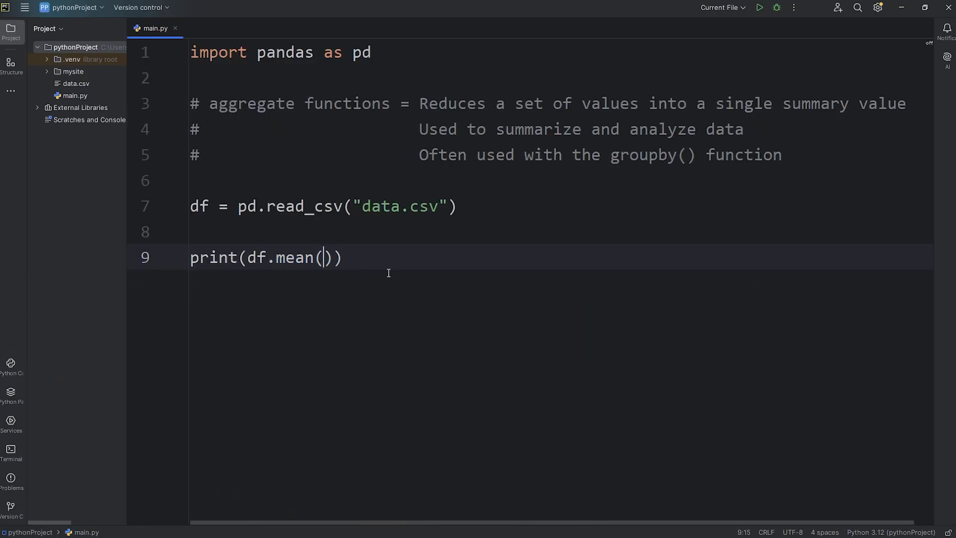
mouse_move(426, 278)
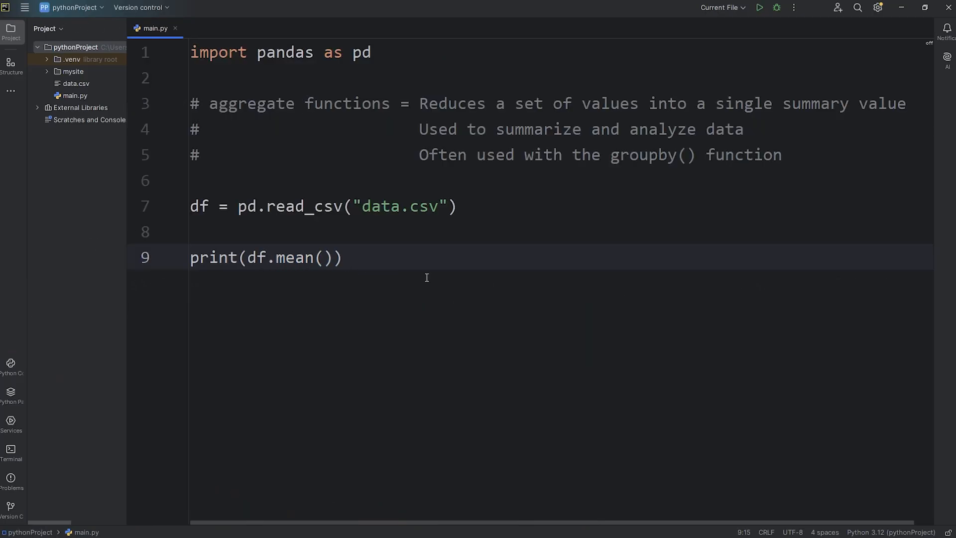
type("nume")
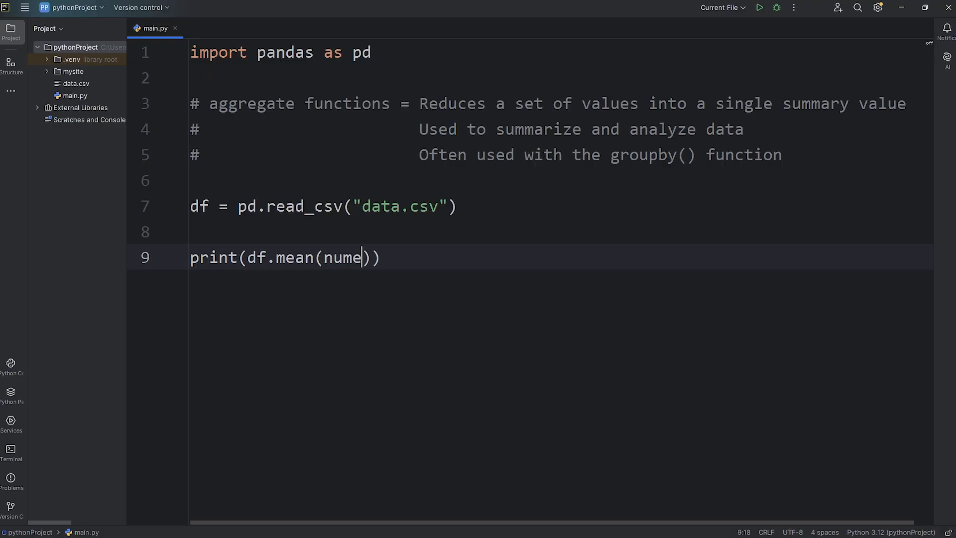
type("ric_")
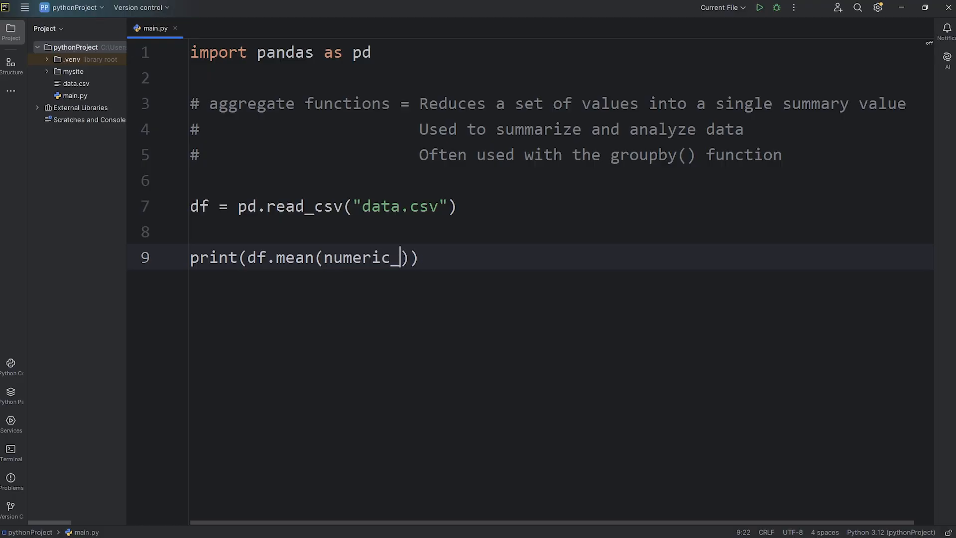
type("only=True")
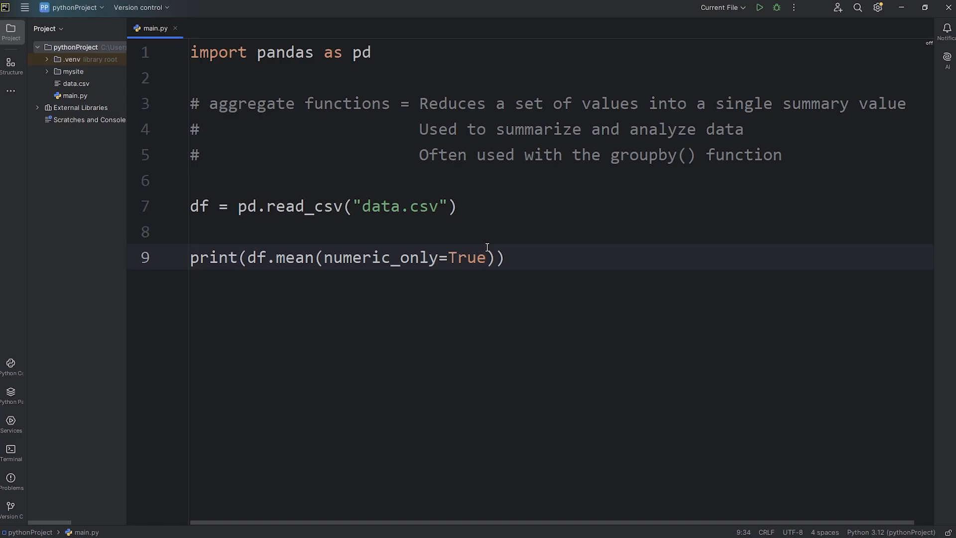
double_click(295, 257)
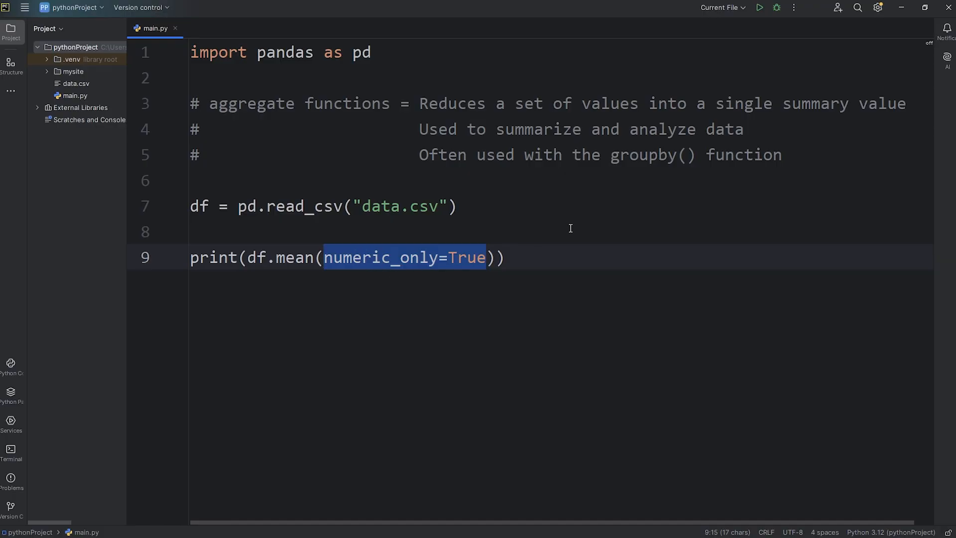
left_click(759, 7)
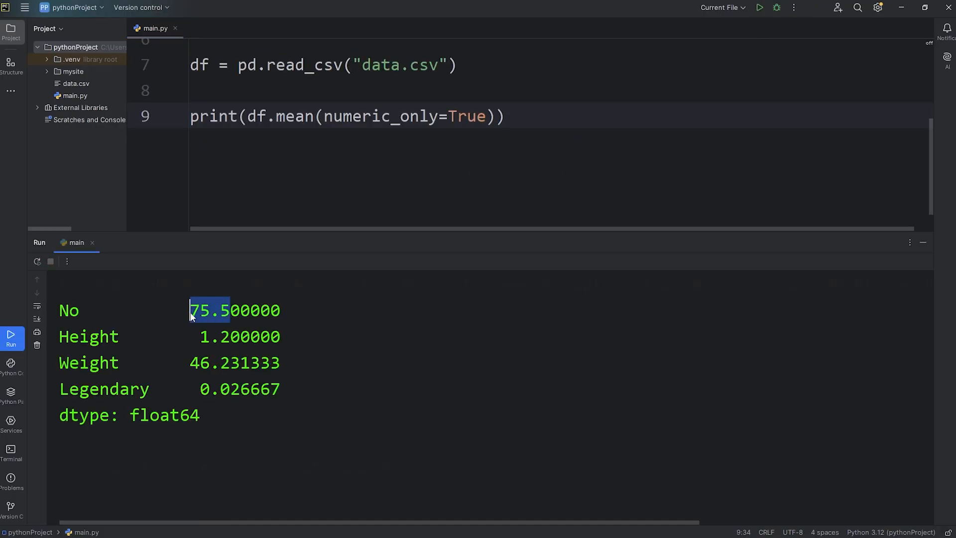
mouse_move(229, 340)
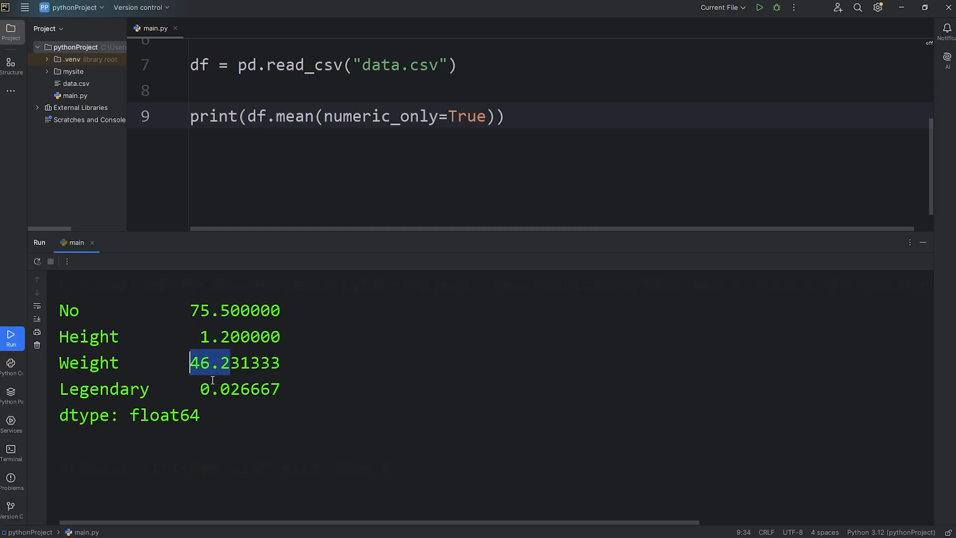
left_click(205, 390)
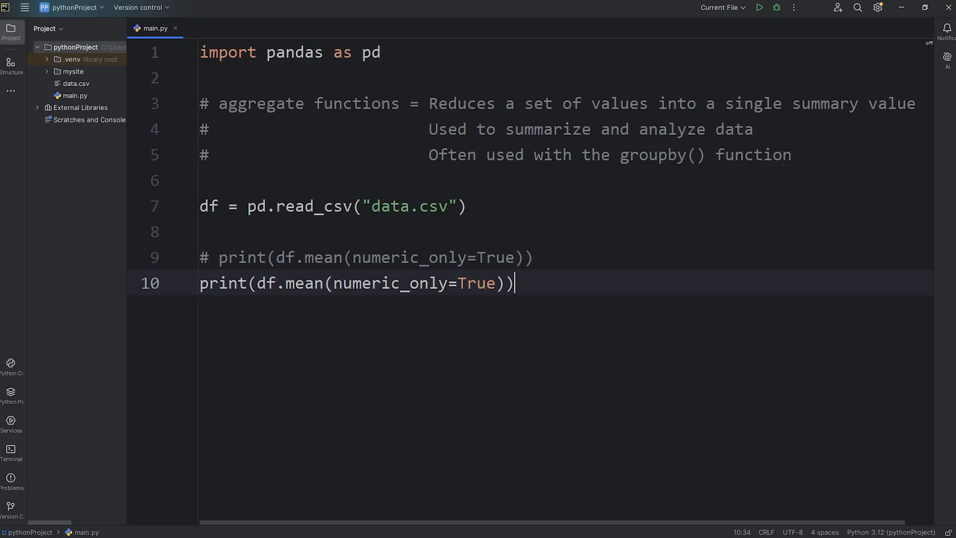
Step: Print df.sum(numeric_only=True) to show every numeric column's total
type("s")
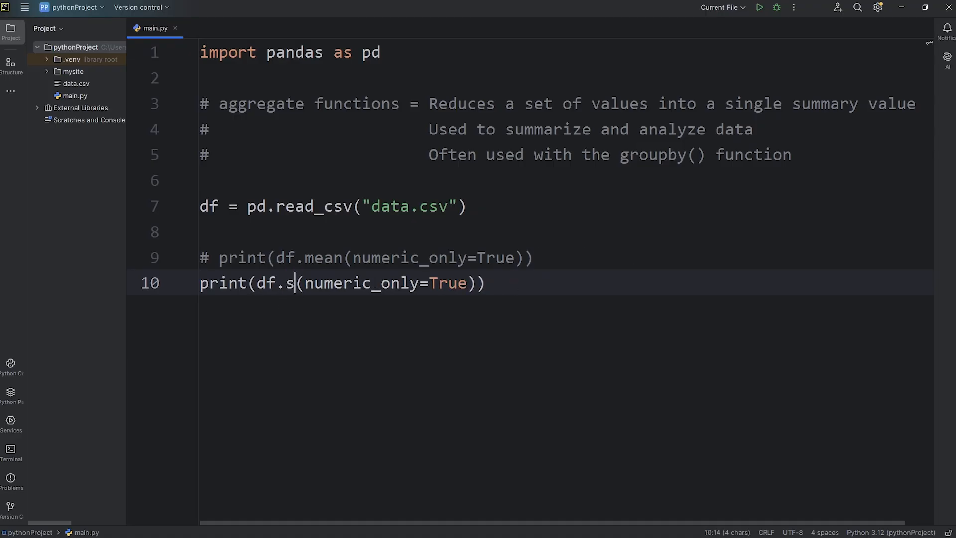
type("um")
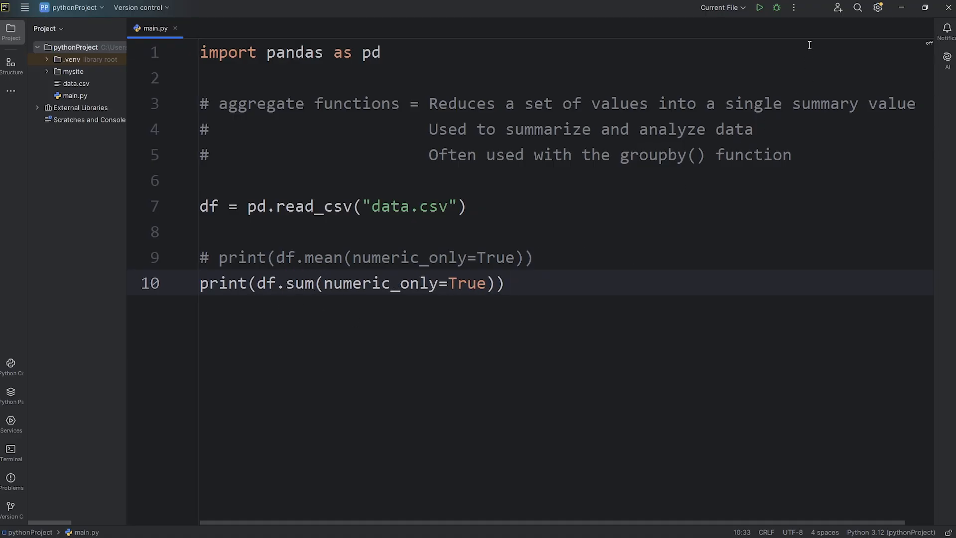
left_click(759, 7)
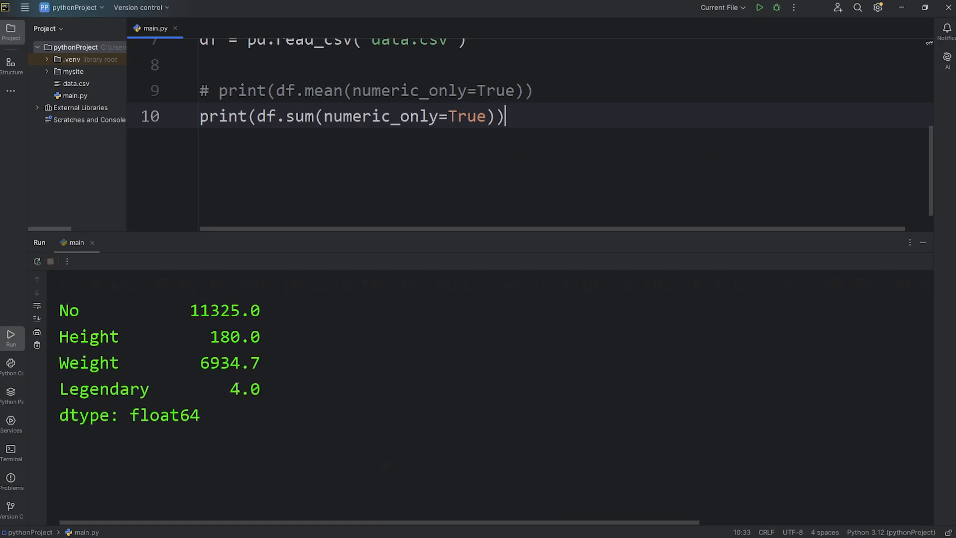
double_click(215, 310)
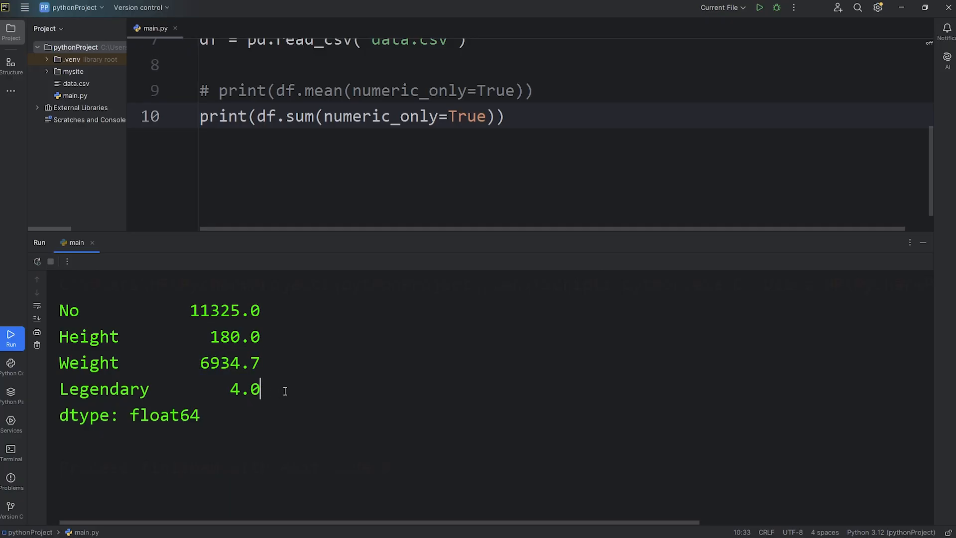
Step: Print df.min(numeric_only=True) to show each numeric column's minimum, then hide the output
double_click(243, 390)
type("#")
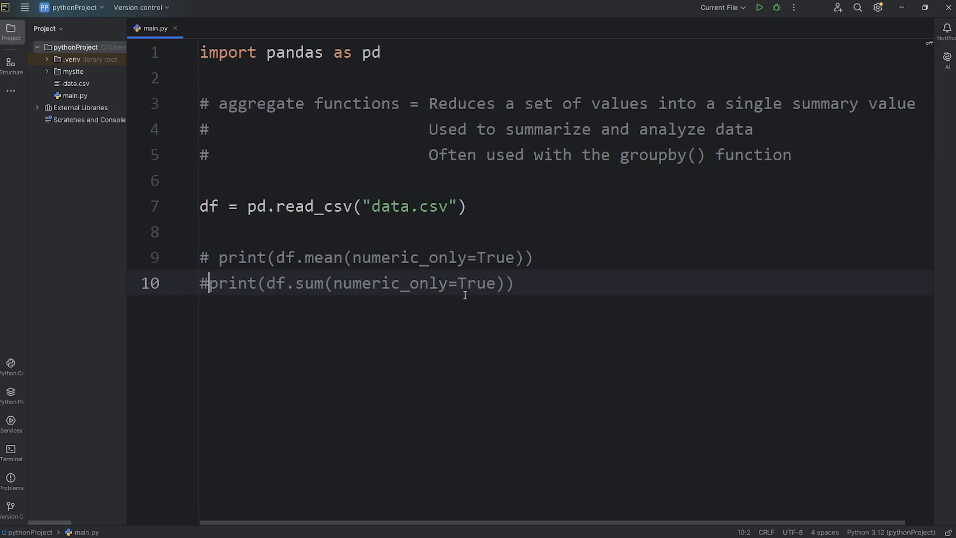
type("print(df.mean(numeric_only=True))")
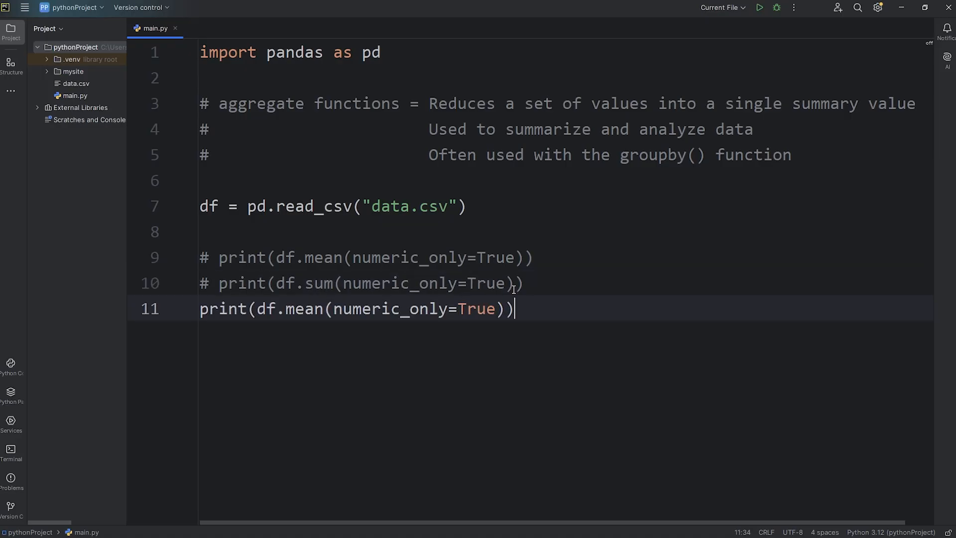
type("min")
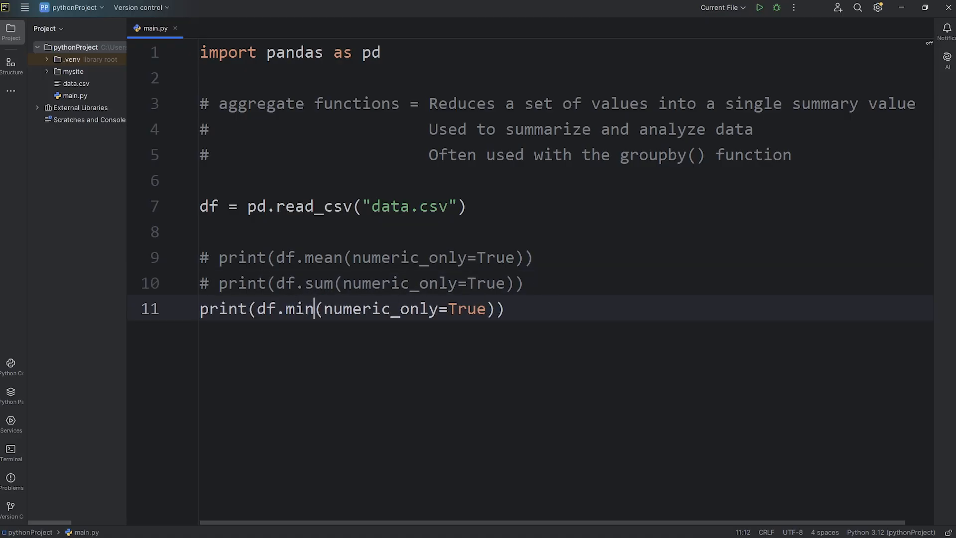
left_click(759, 7)
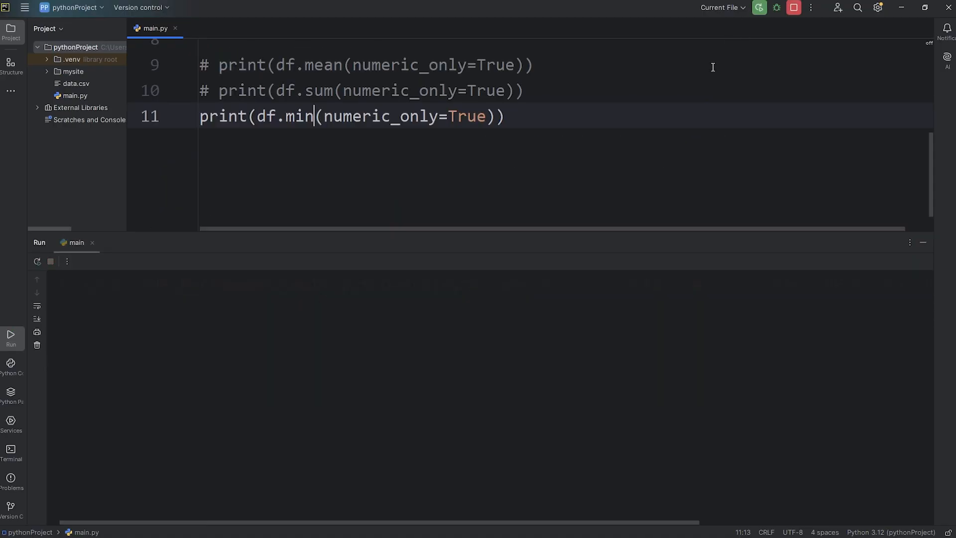
left_click(759, 7)
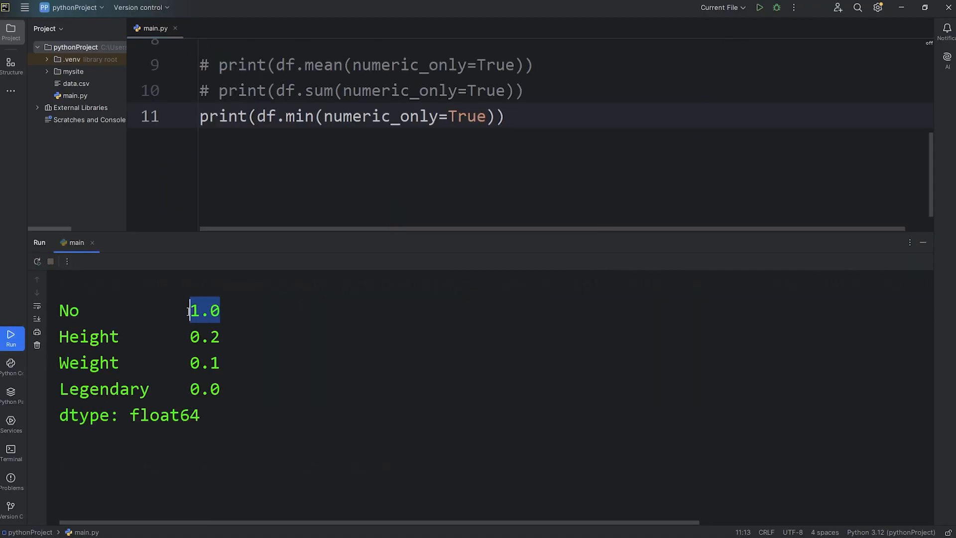
left_click(204, 336)
type("# ")
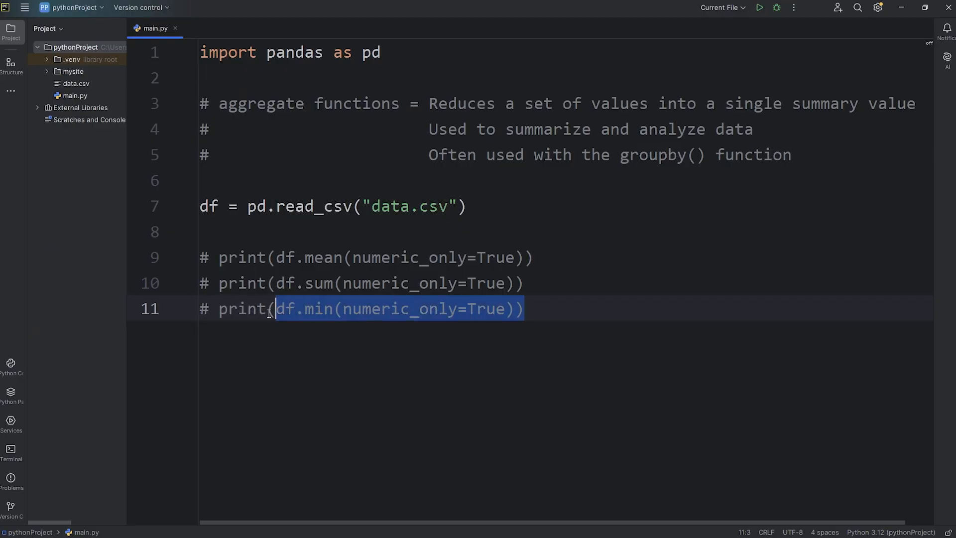
Step: Print df.max(numeric_only=True) to show each numeric column's maximum
type("print(df.min(numeric_only=True))")
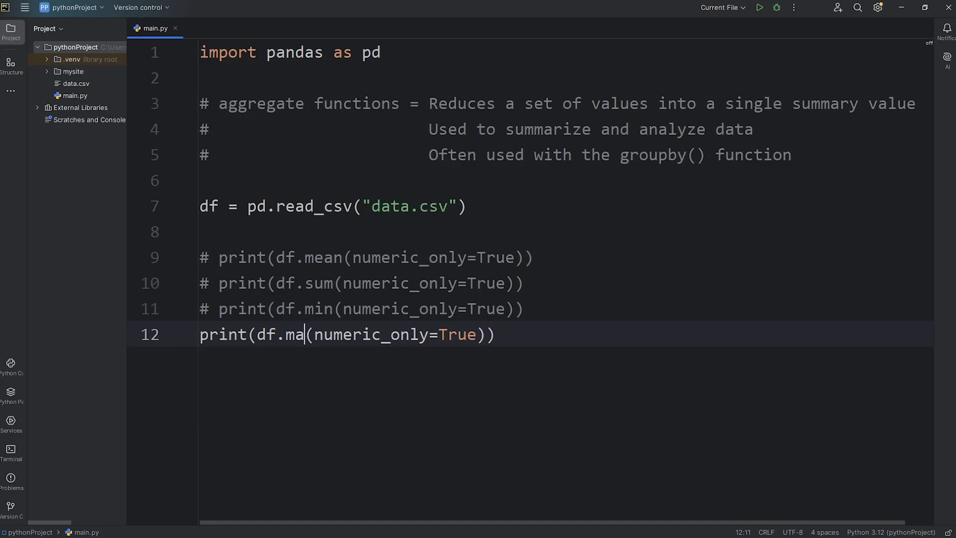
left_click(759, 7)
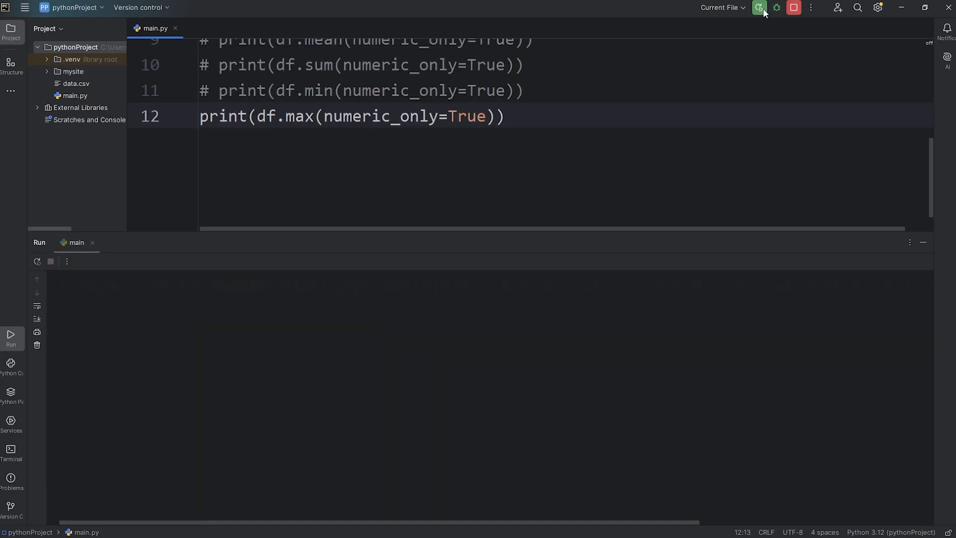
left_click(758, 7)
type("print(df.min(numeric_only=True")
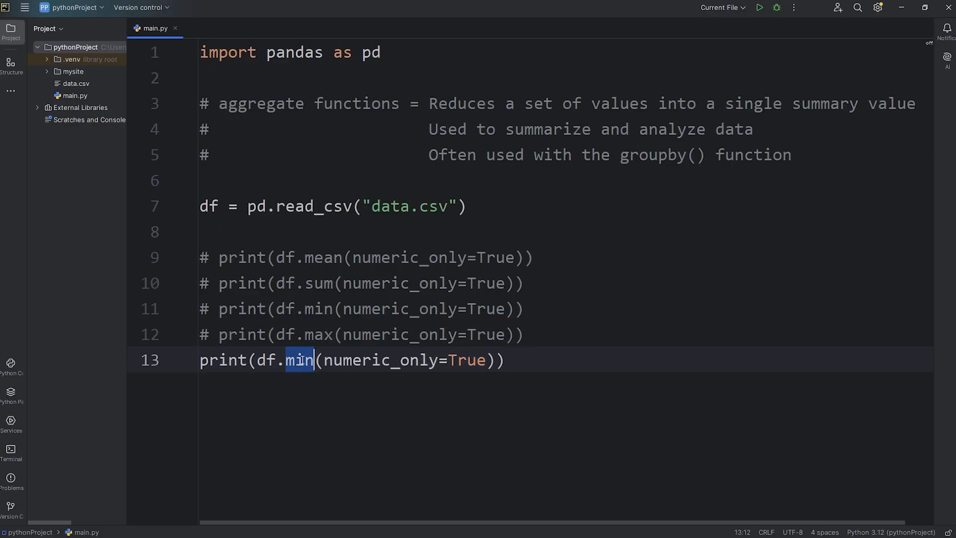
Step: Print df.count() without arguments, showing 150 entries per column and 67 for Type2
type("count")
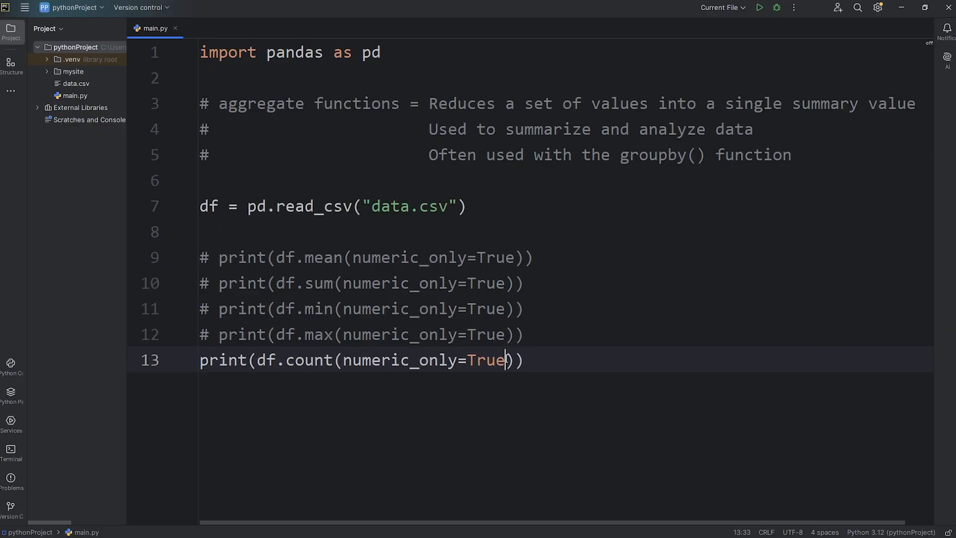
key("BackSpace")
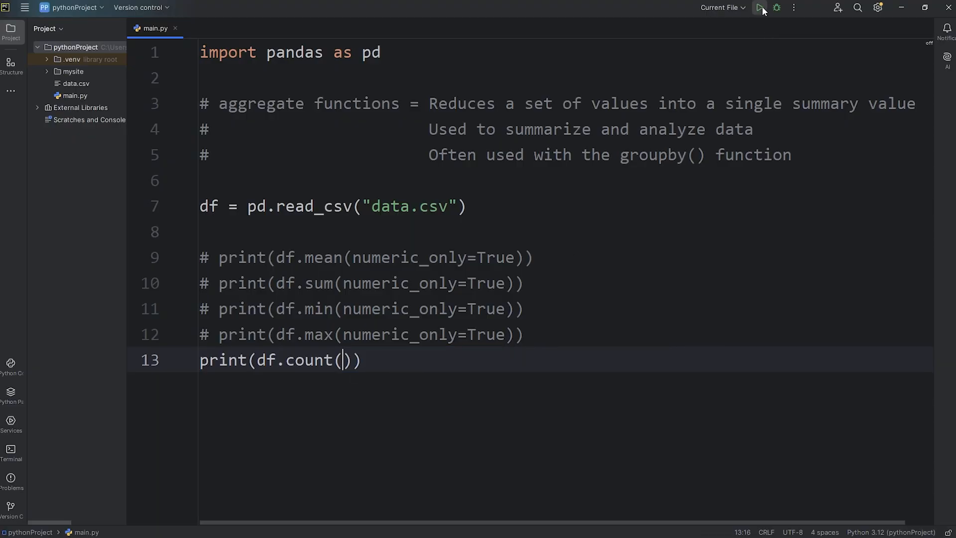
left_click(758, 7)
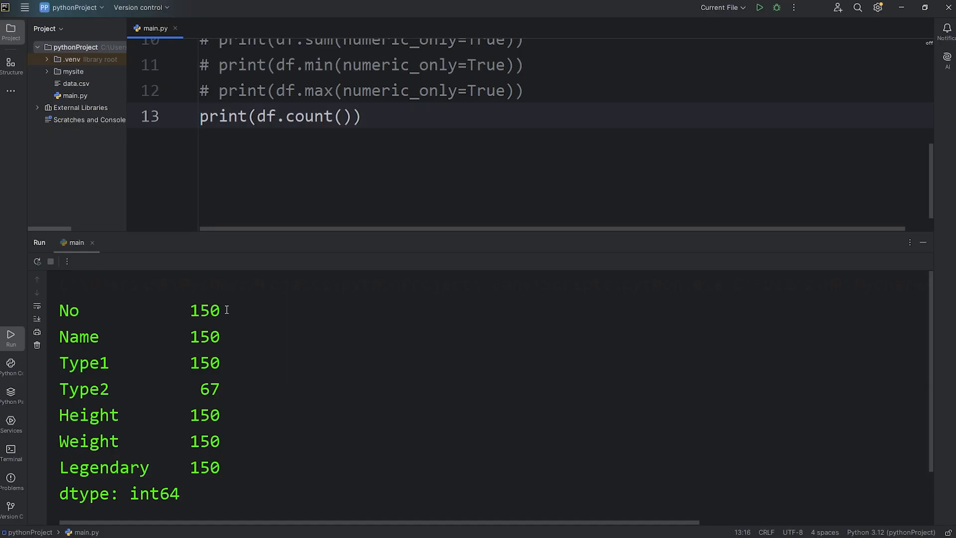
double_click(205, 363)
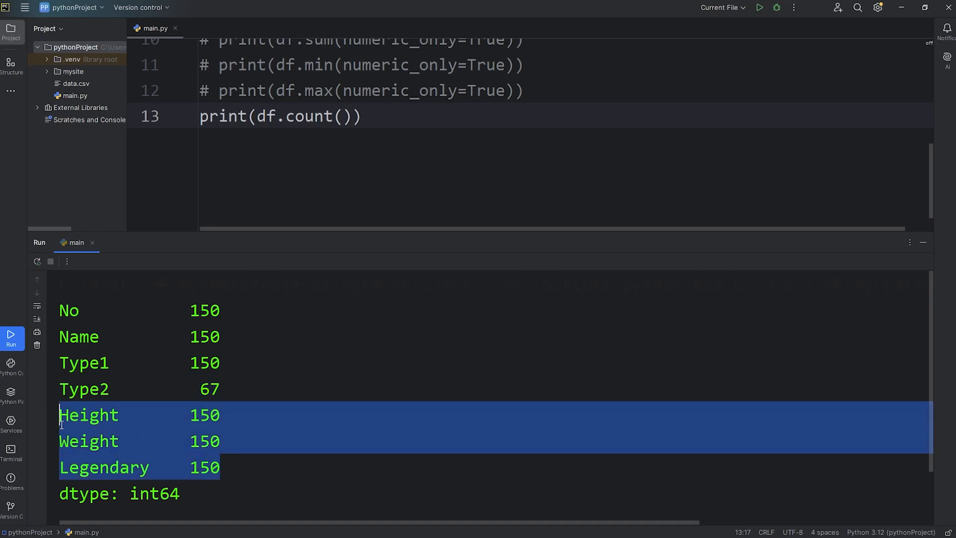
left_click(256, 414)
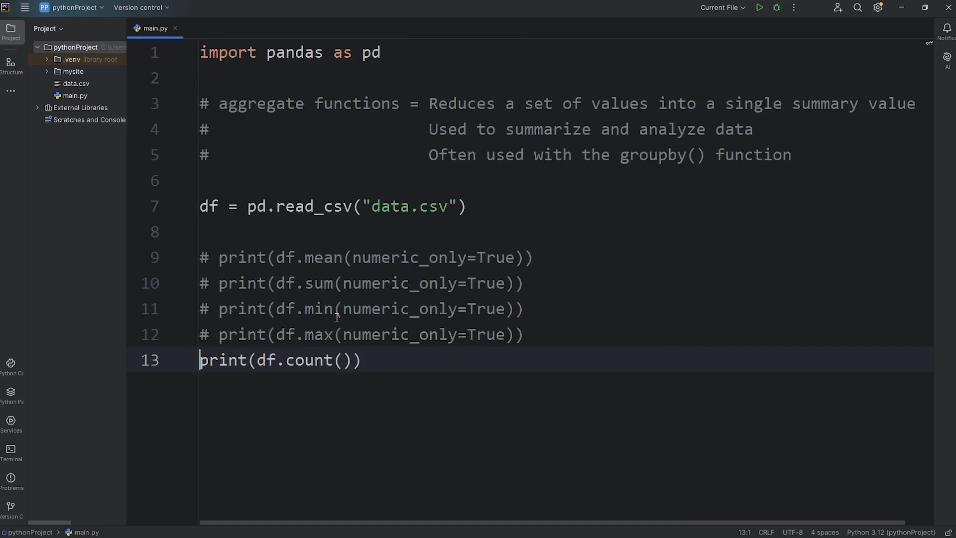
Step: Add a '# Whole dataframe' heading above the aggregate calls and start a '# Single column' comment below
left_click(281, 231)
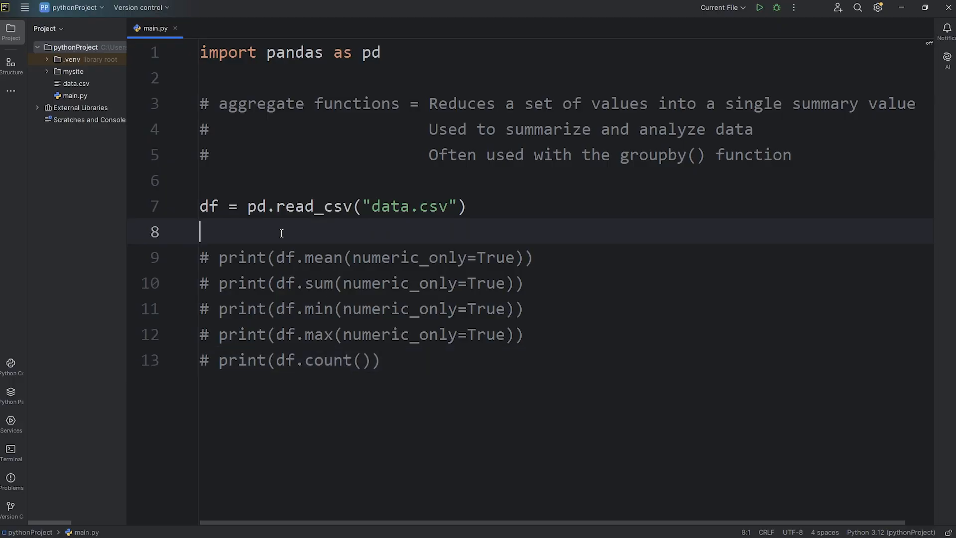
type("#")
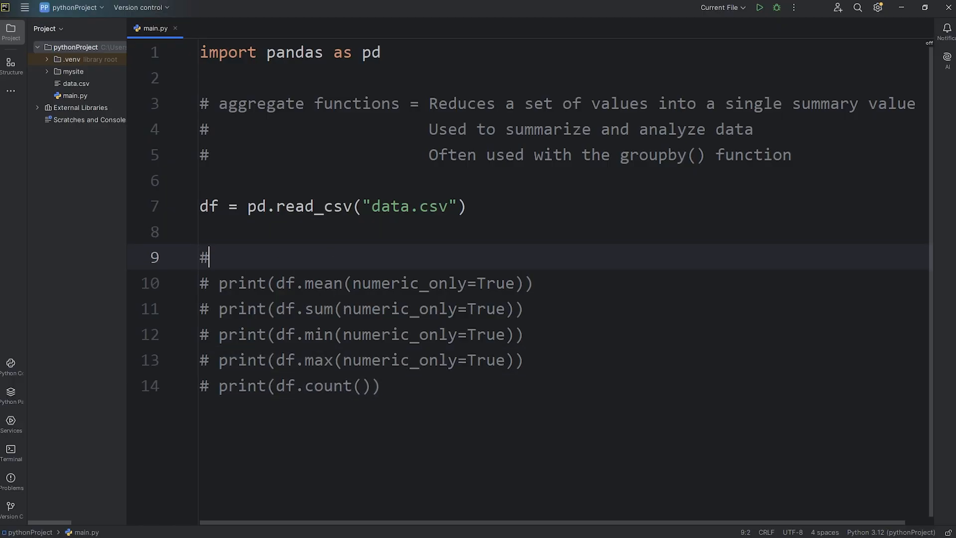
type("Whole d")
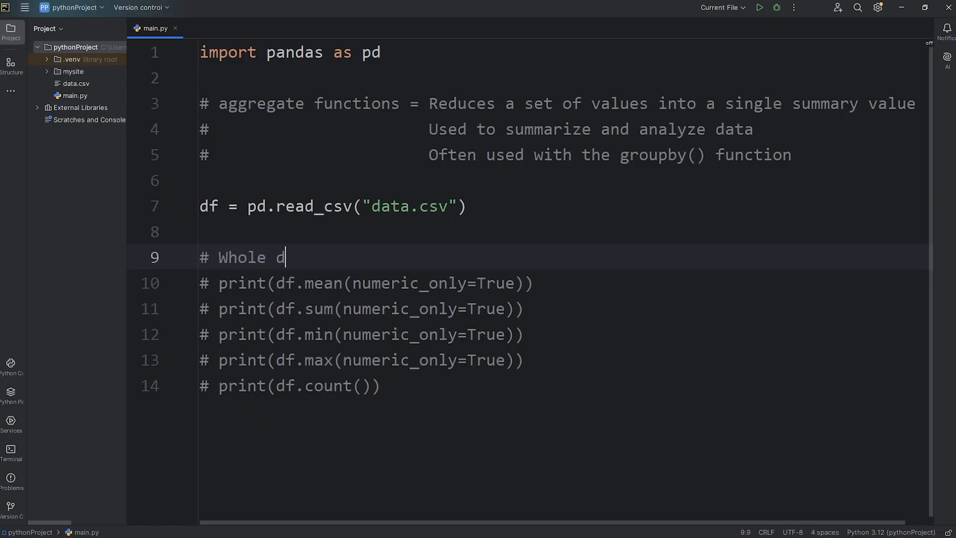
type("ataframe")
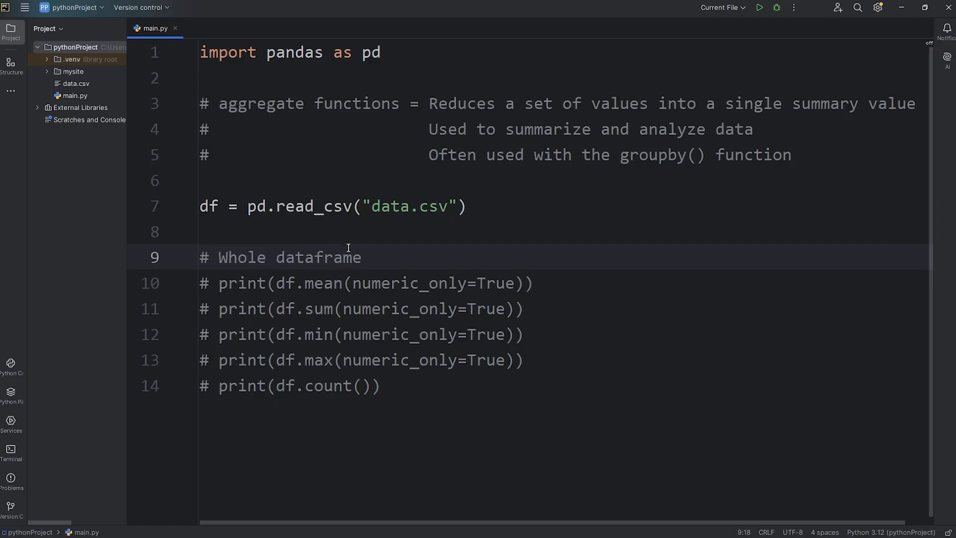
type("#")
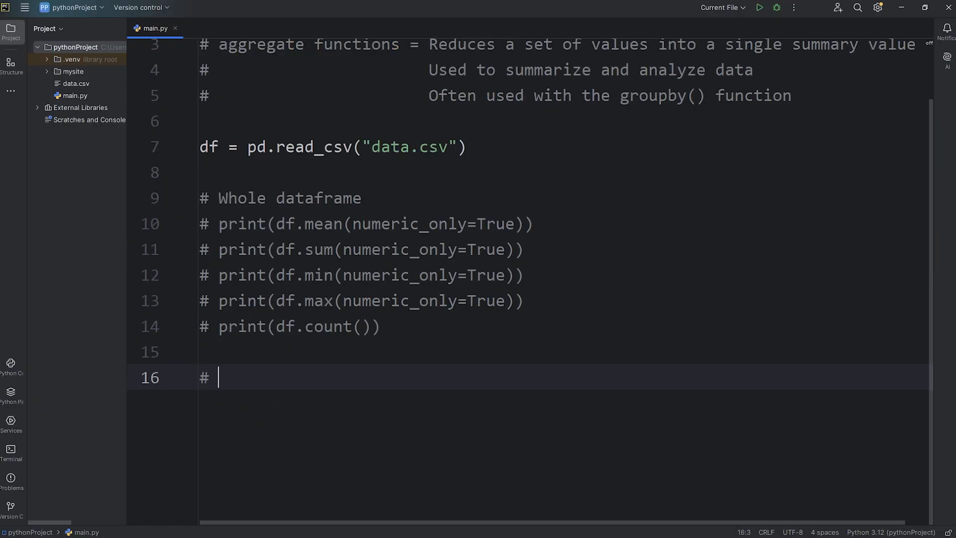
type("Single column")
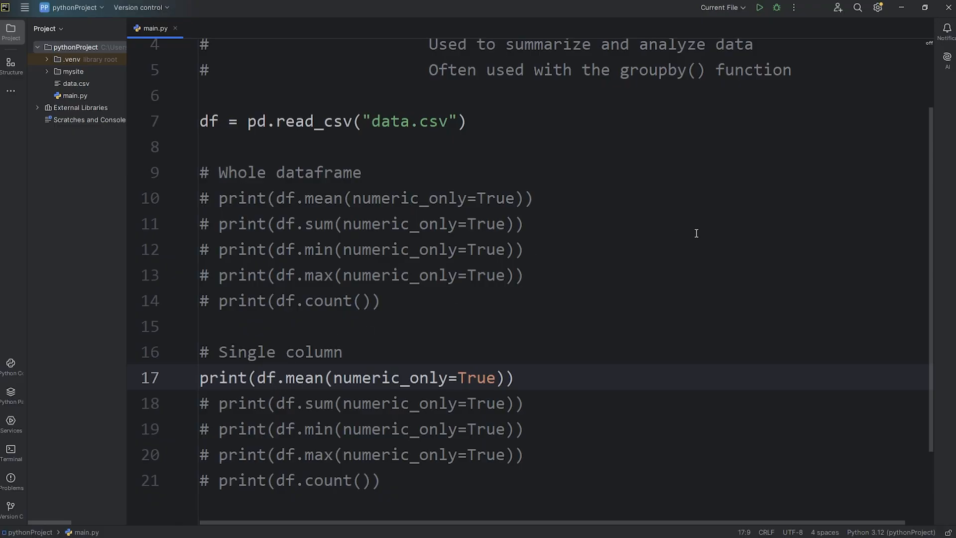
Step: Change the first Single column line to print(df["Height"].mean()) without numeric_only and run it
type("[]")
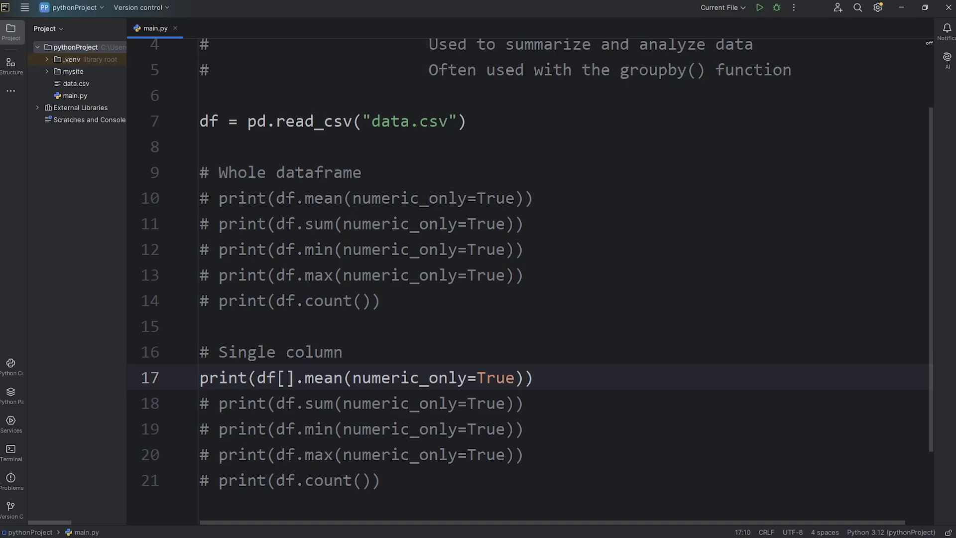
type("\"\"")
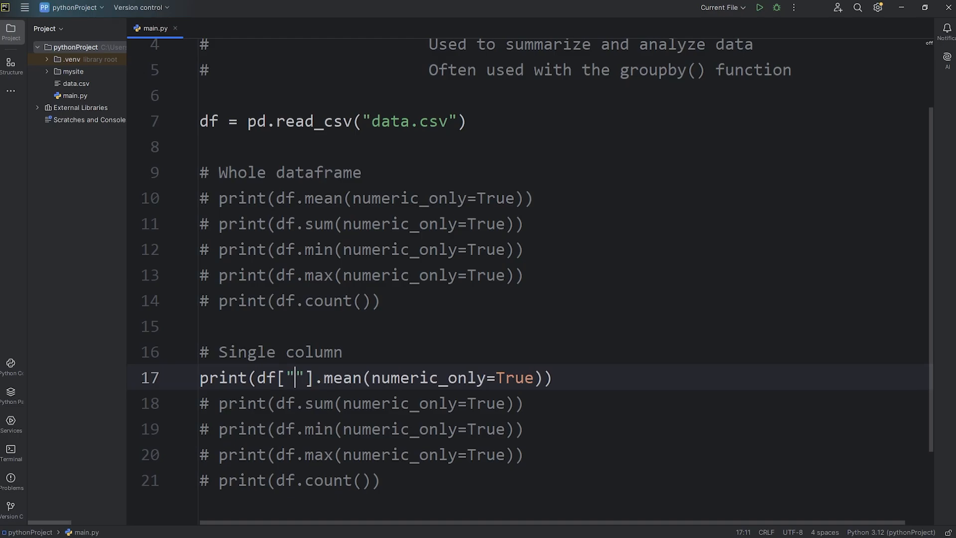
type("H")
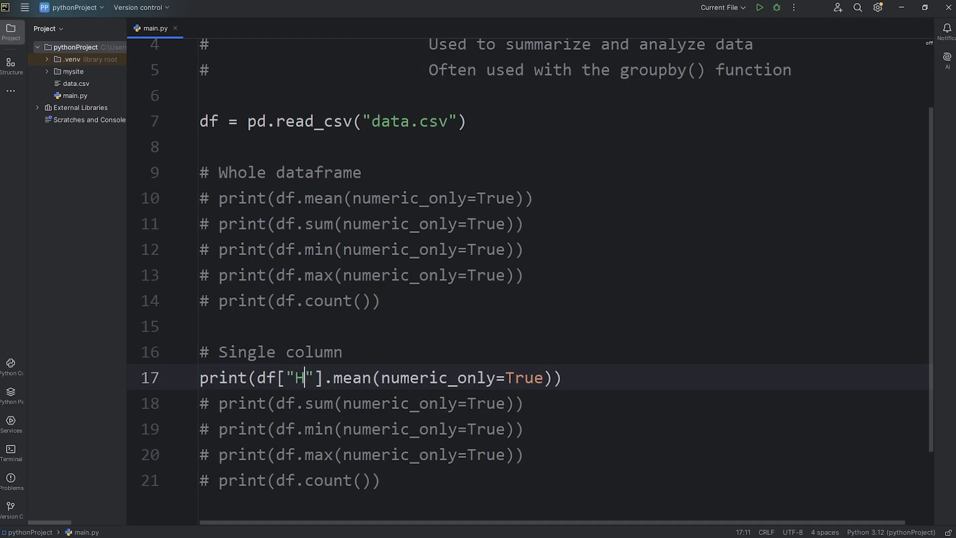
type("eight")
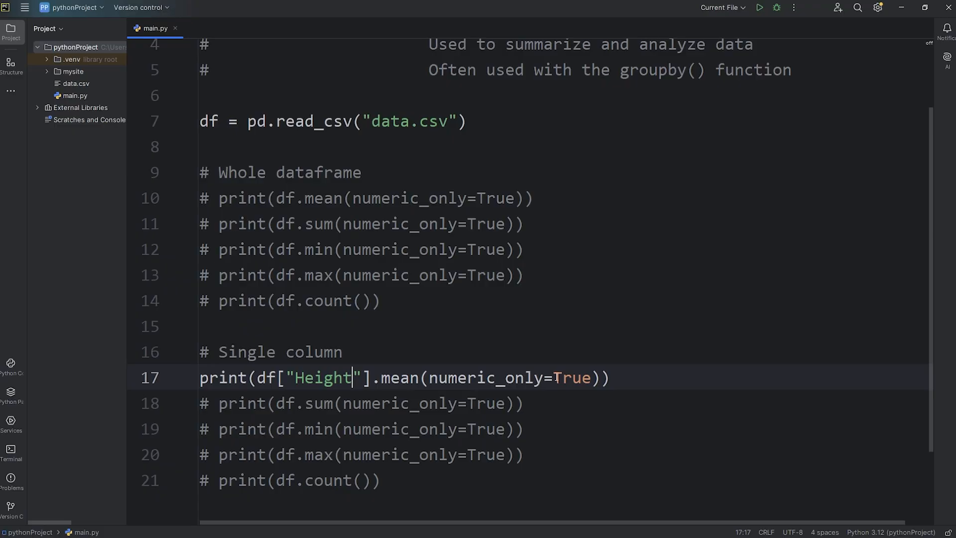
double_click(322, 377)
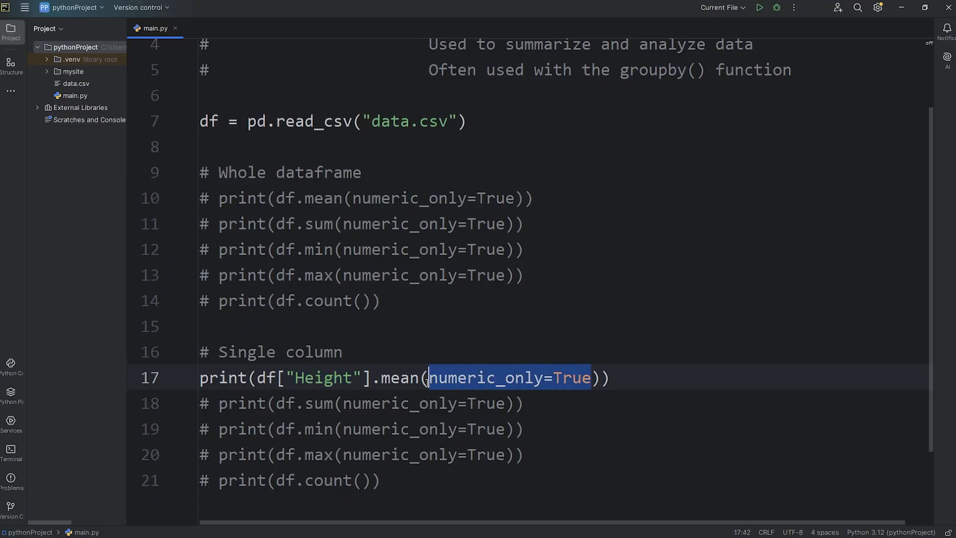
key("Delete")
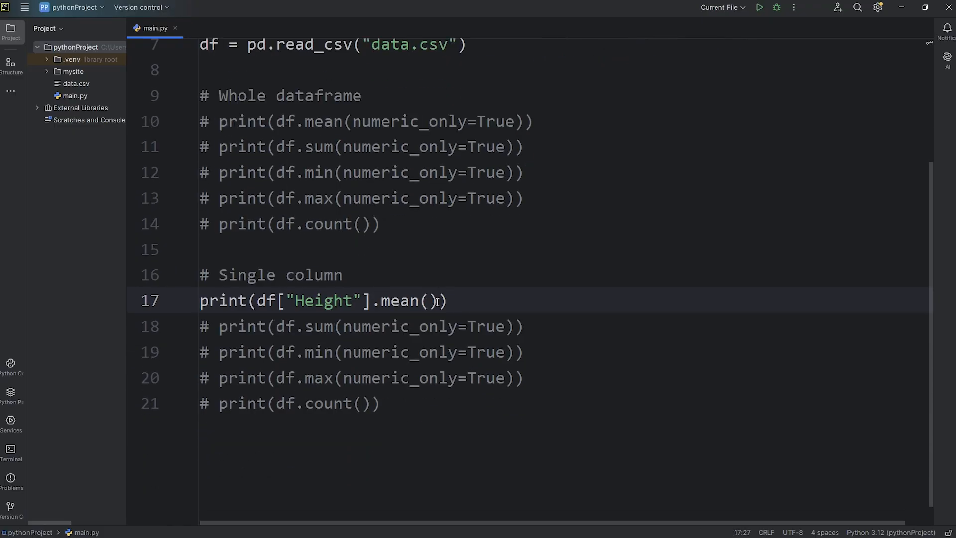
type(")")
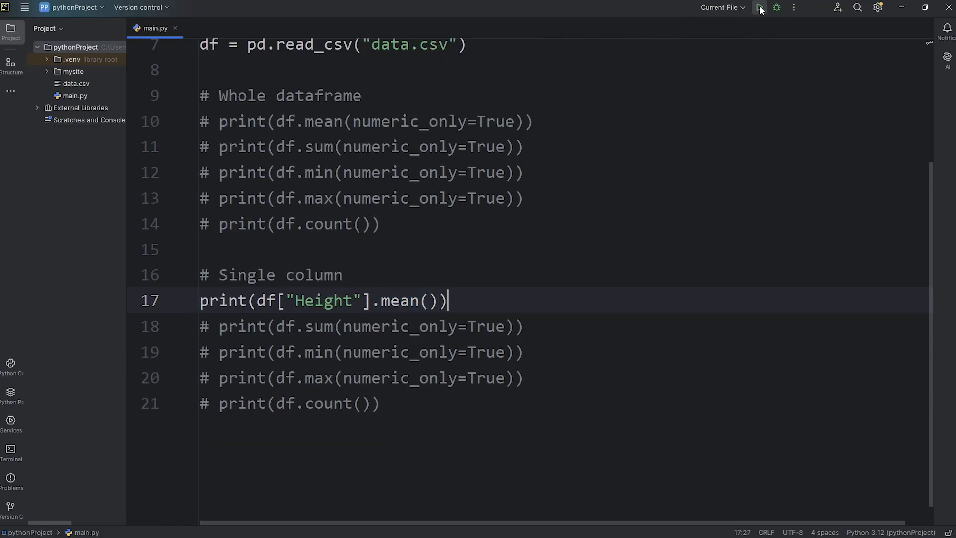
left_click(758, 7)
type("[\"He")
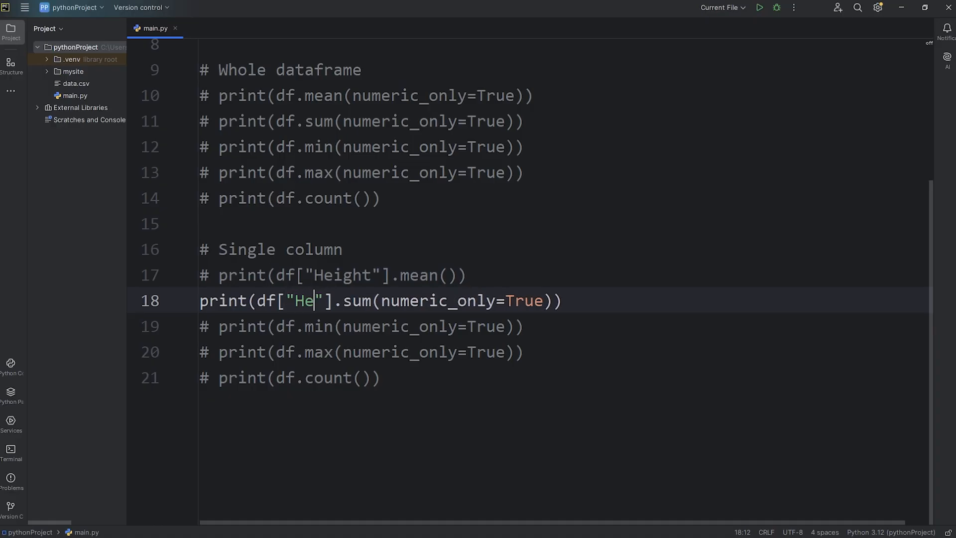
Step: Run the Height sum line, then the Height minimum line
type("ight")
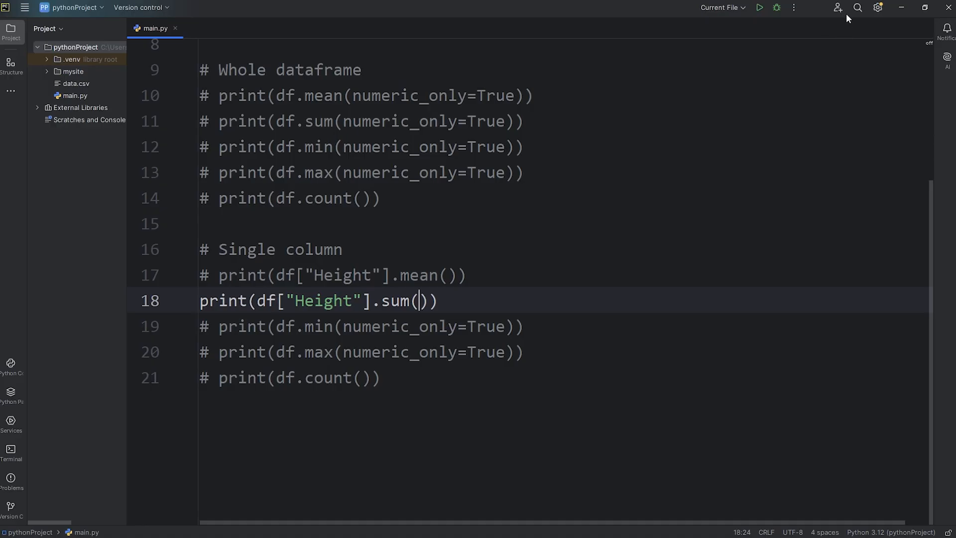
left_click(758, 7)
type("[\"Hei")
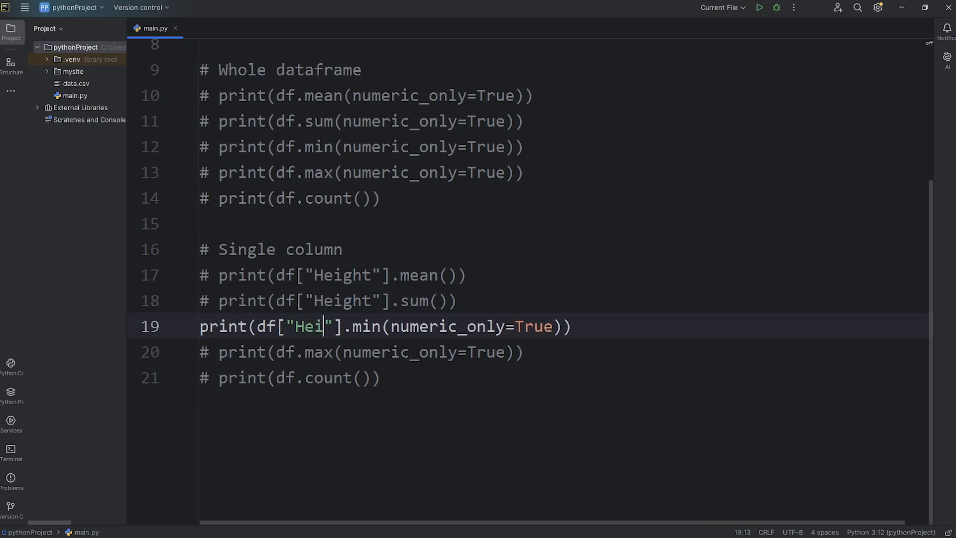
type("ght")
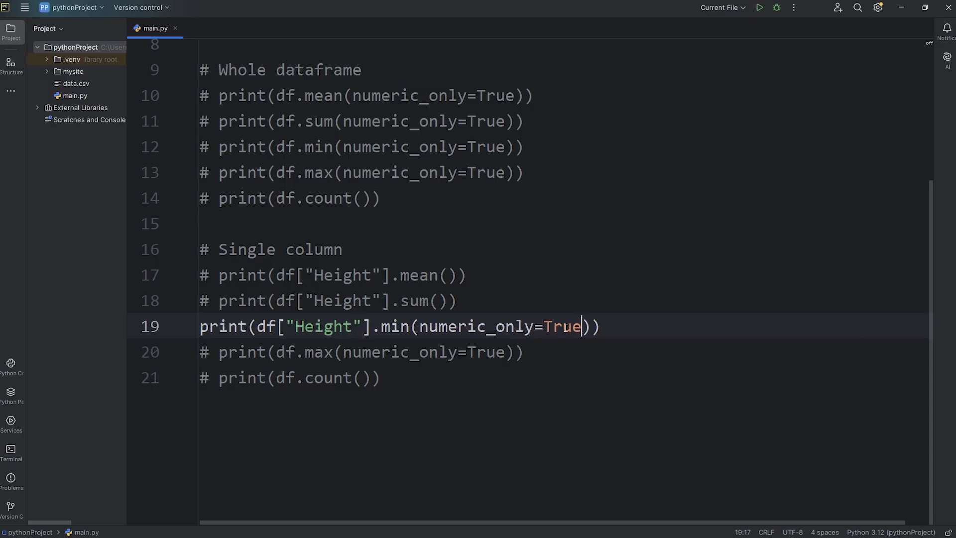
left_click(759, 7)
type("[\"Height\"]")
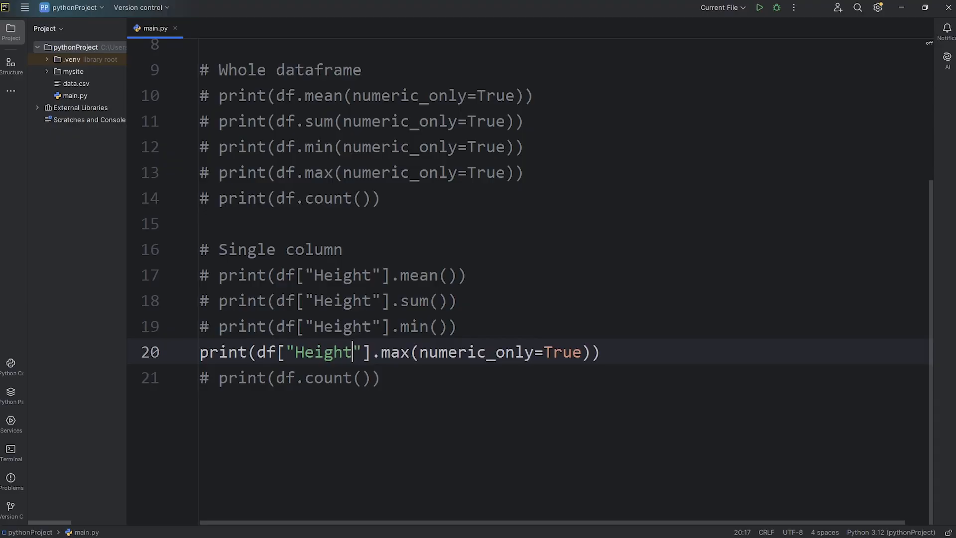
Step: Uncomment and run print(df["Height"].max()), showing 8.8 as the tallest height
key("BackSpace")
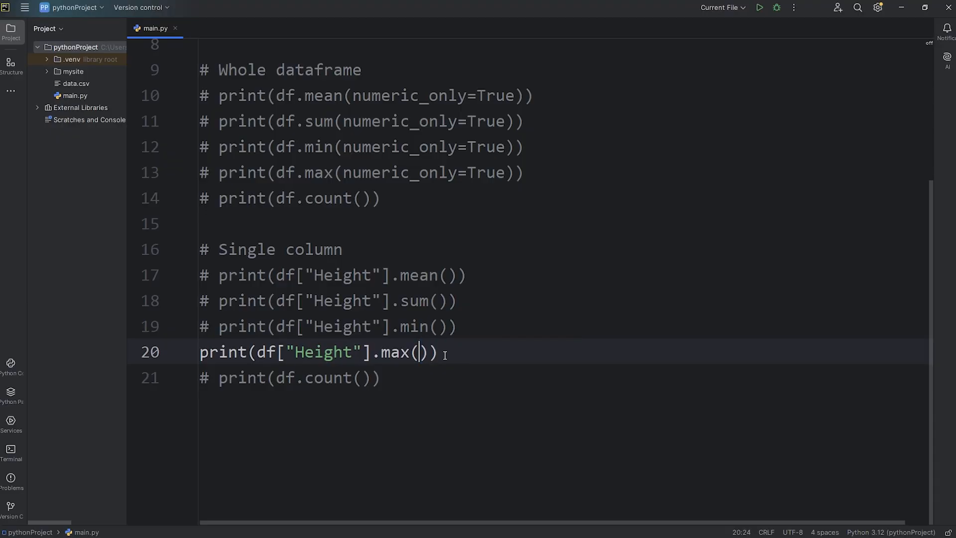
left_click(759, 7)
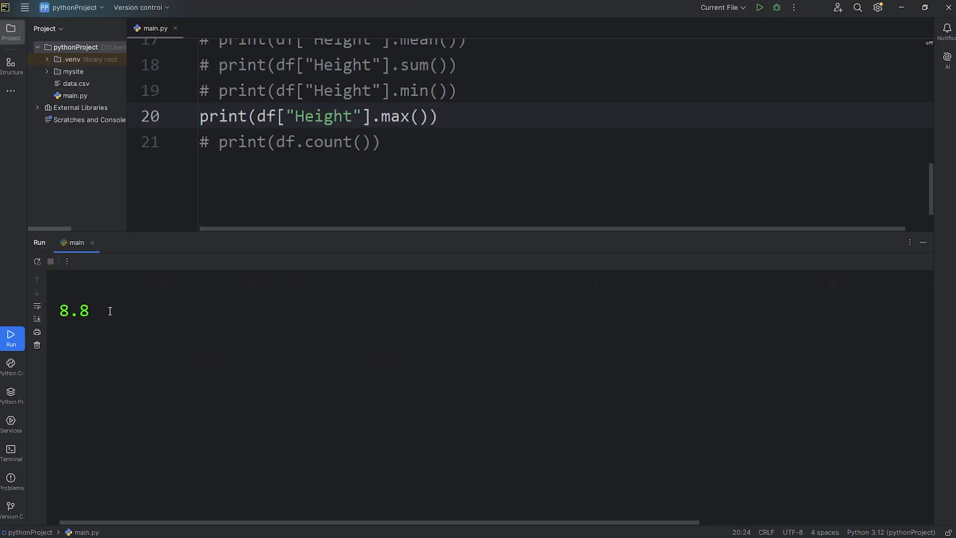
double_click(72, 311)
type("[")
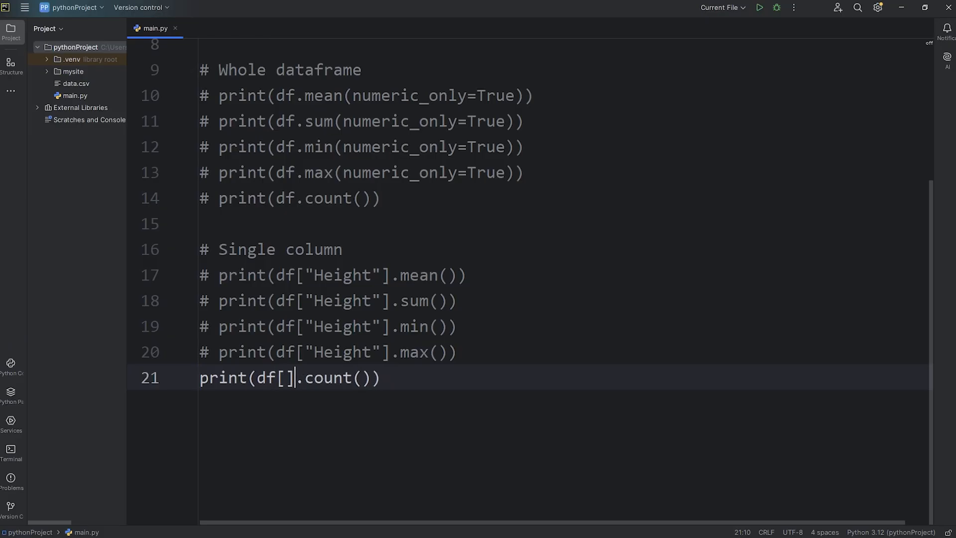
Step: Count the Height column values (150), then try counting Type2 values
type("\"He")
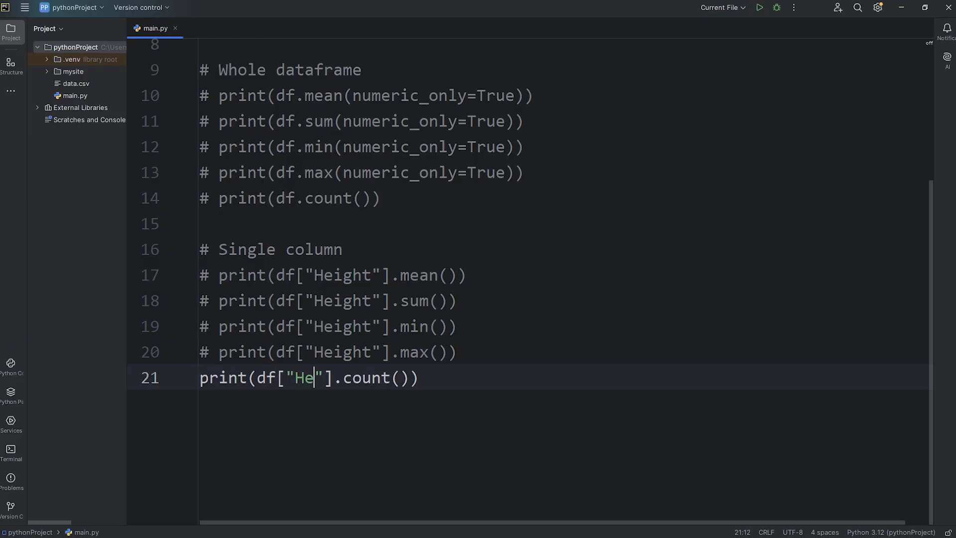
type("ight")
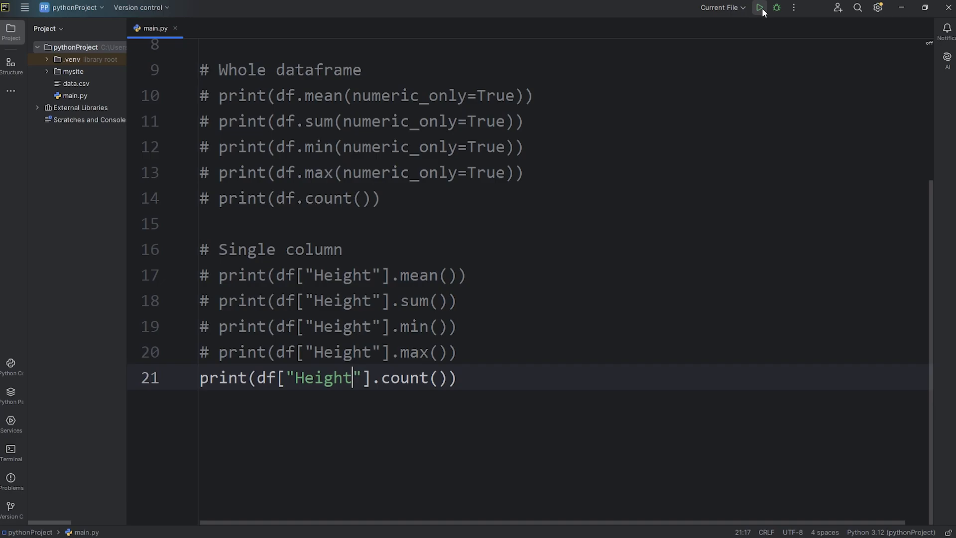
left_click(759, 7)
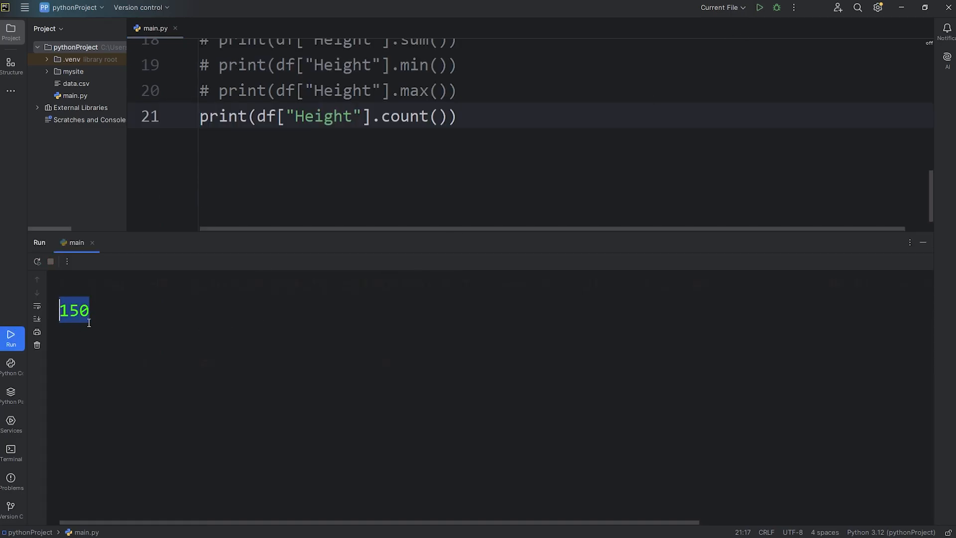
mouse_move(80, 325)
type("Ty")
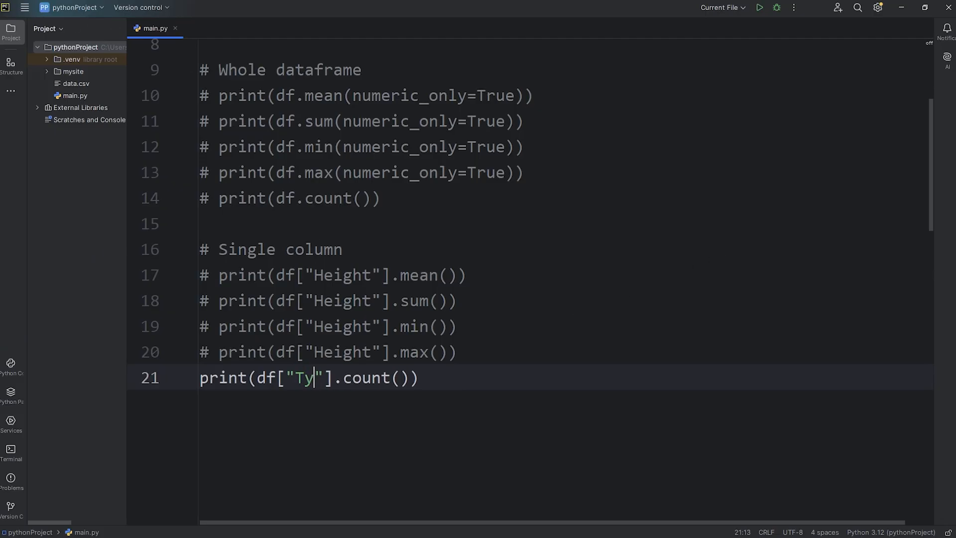
left_click(759, 7)
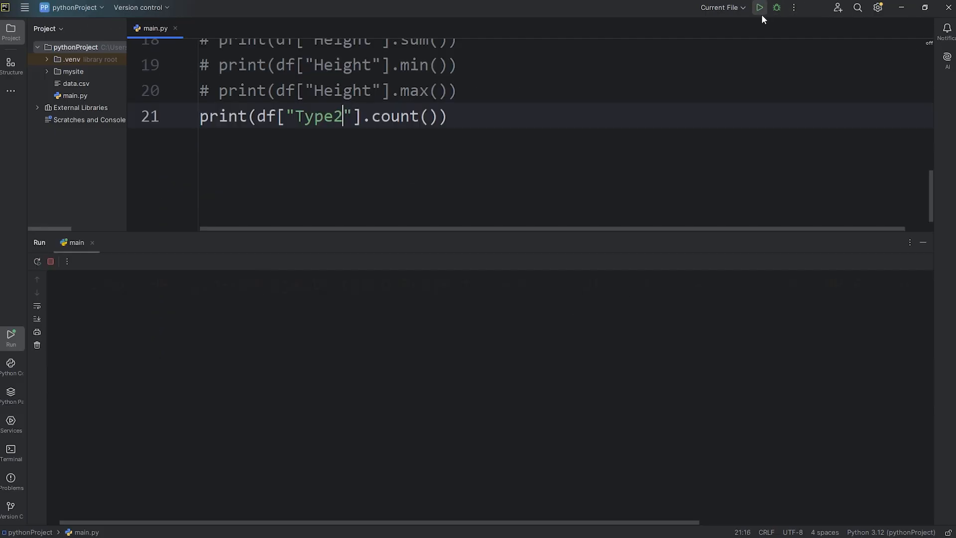
Step: Restore Height in the count line and leave every Single column line commented out
left_click(759, 7)
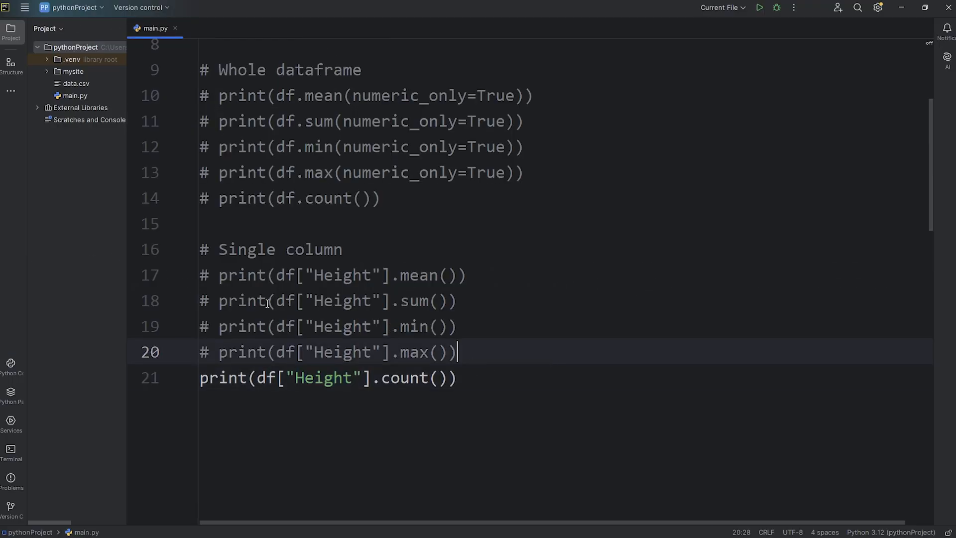
double_click(270, 249)
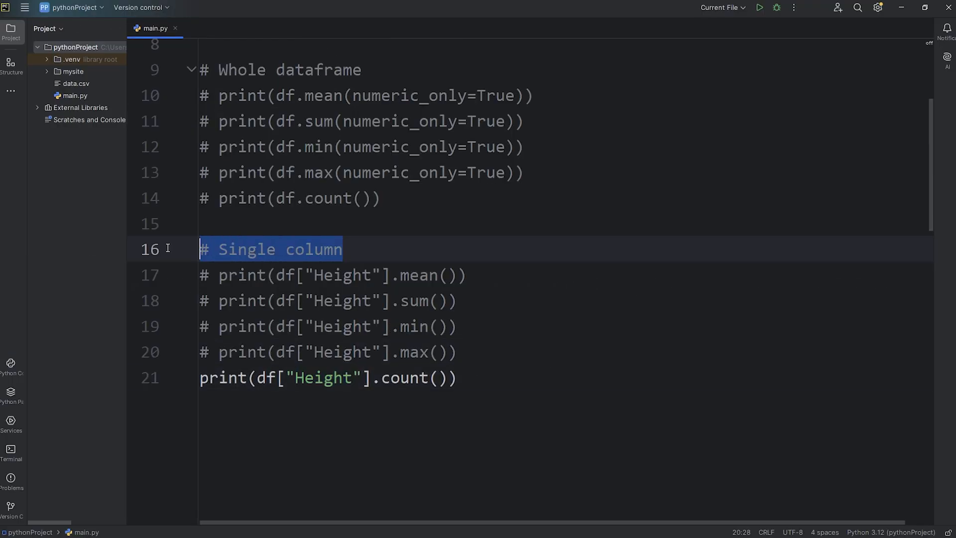
double_click(264, 378)
type("#")
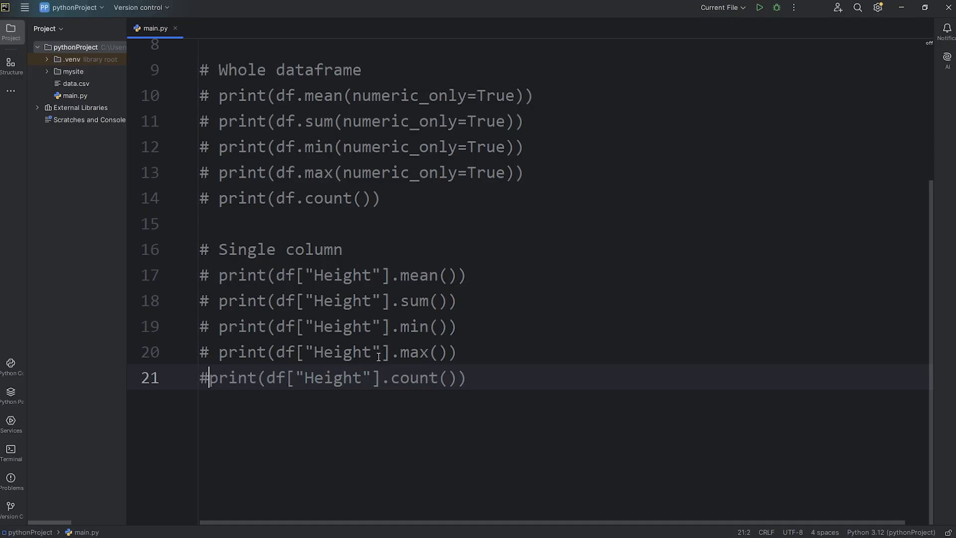
scroll("up", 3)
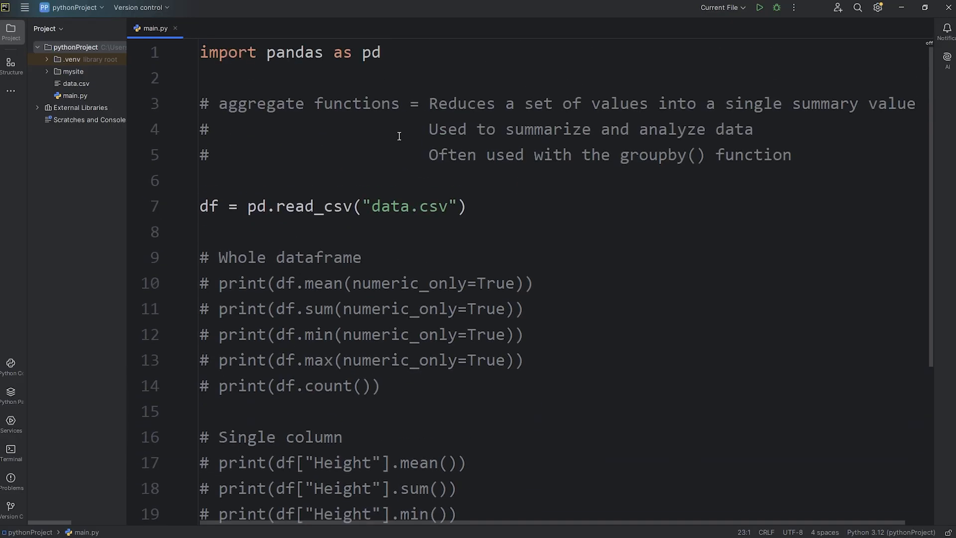
Step: Add print(df) and run it to inspect the whole Pokemon table and its Type1 column
double_click(660, 155)
type("print(")
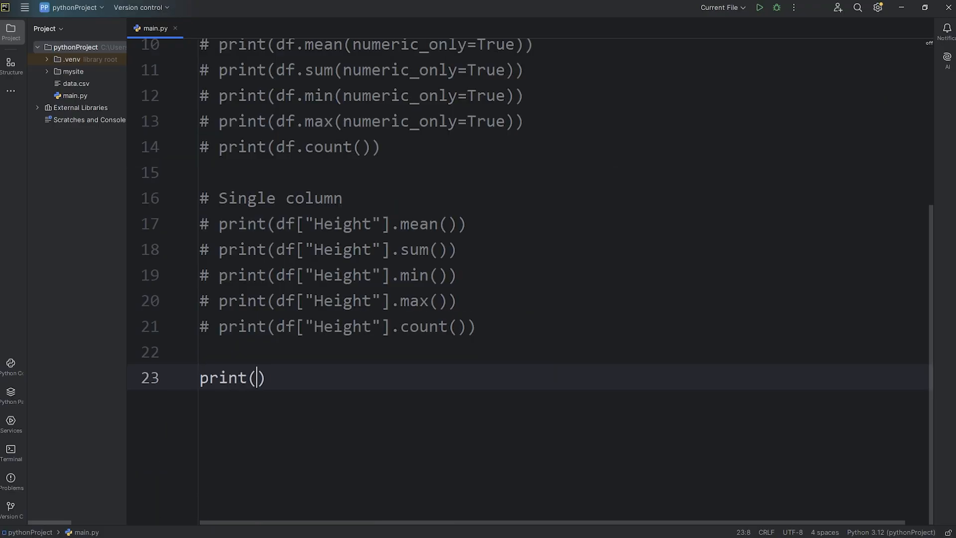
type("df")
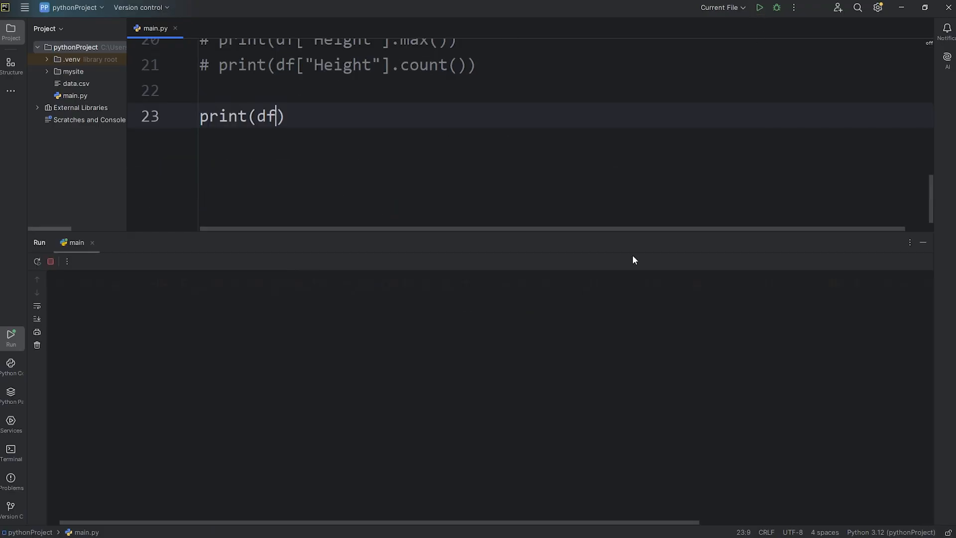
left_click(759, 7)
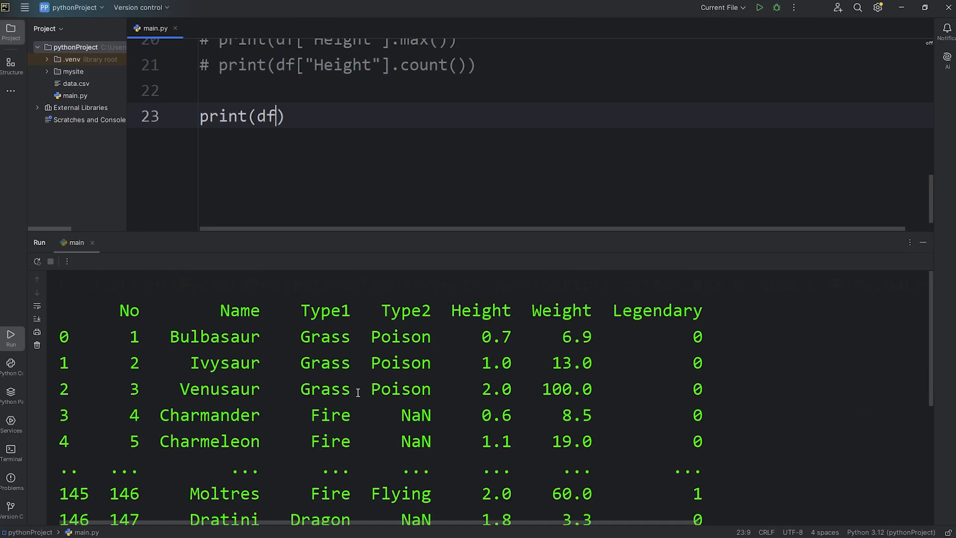
mouse_move(162, 339)
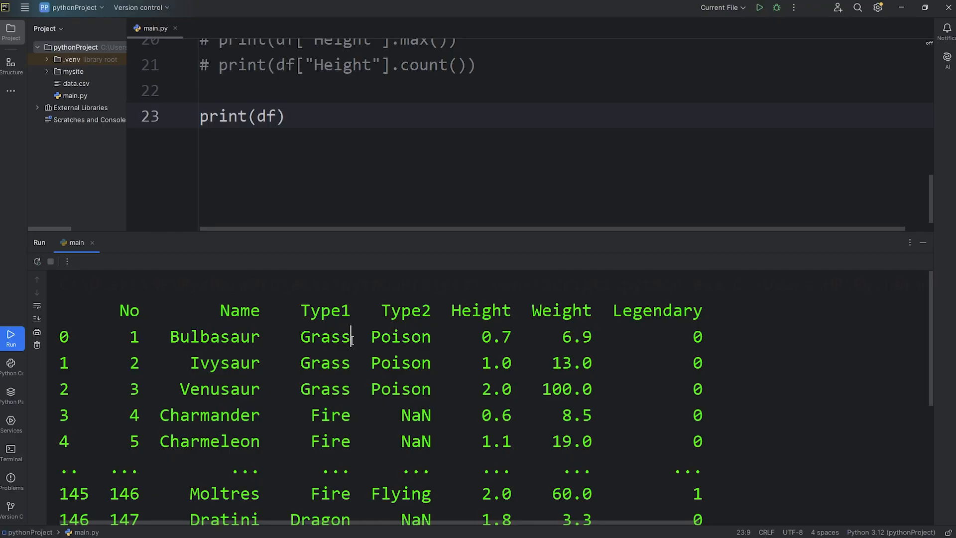
double_click(324, 335)
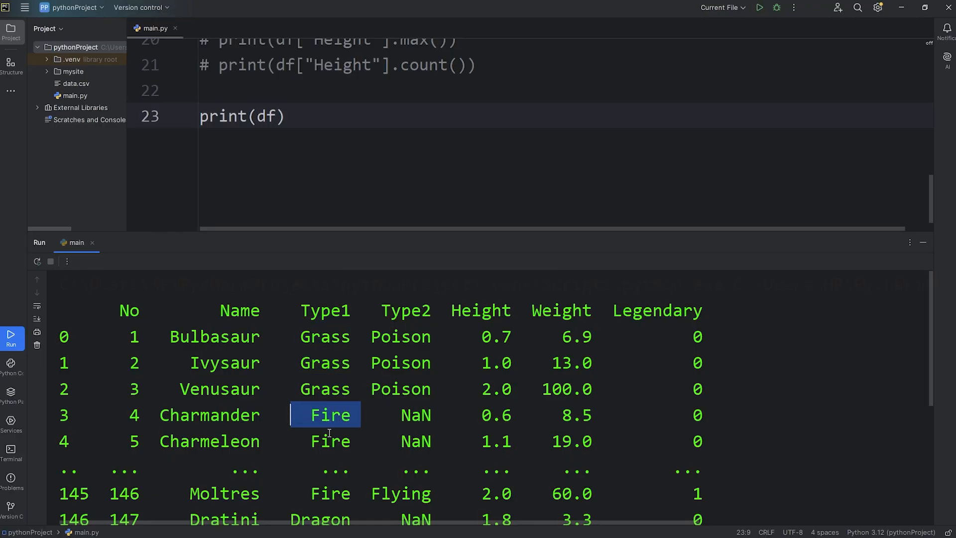
scroll("down", 3)
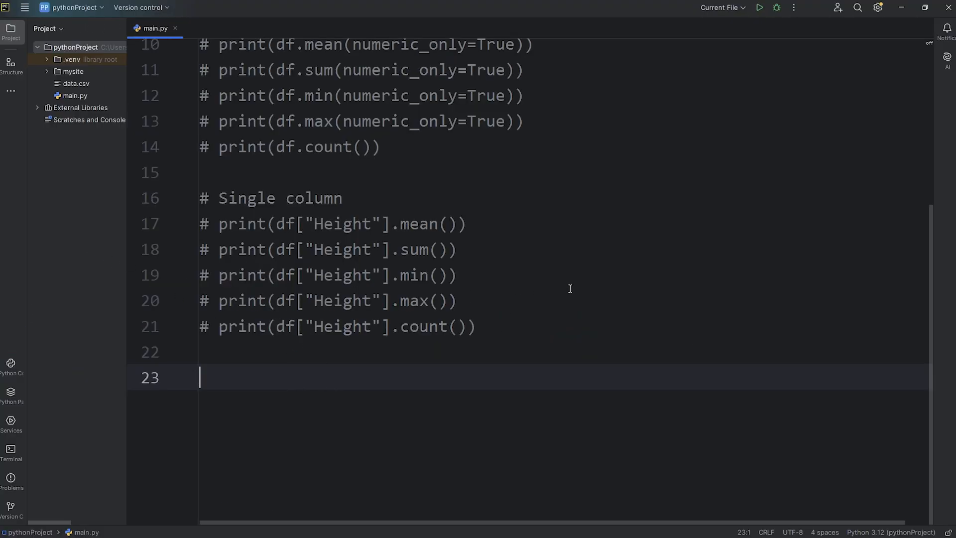
mouse_move(645, 263)
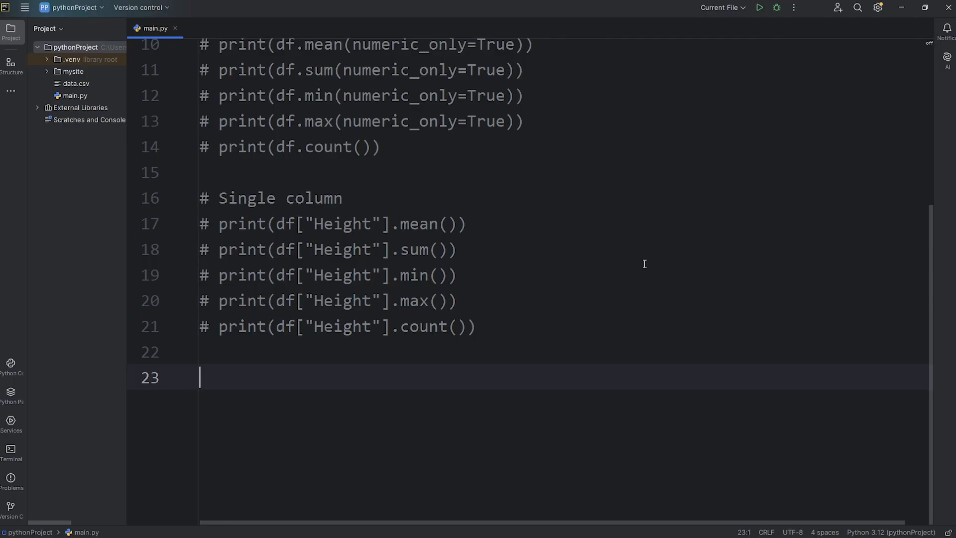
Step: Create group = df.groupby("Type1") to group the data by Type1
type("group")
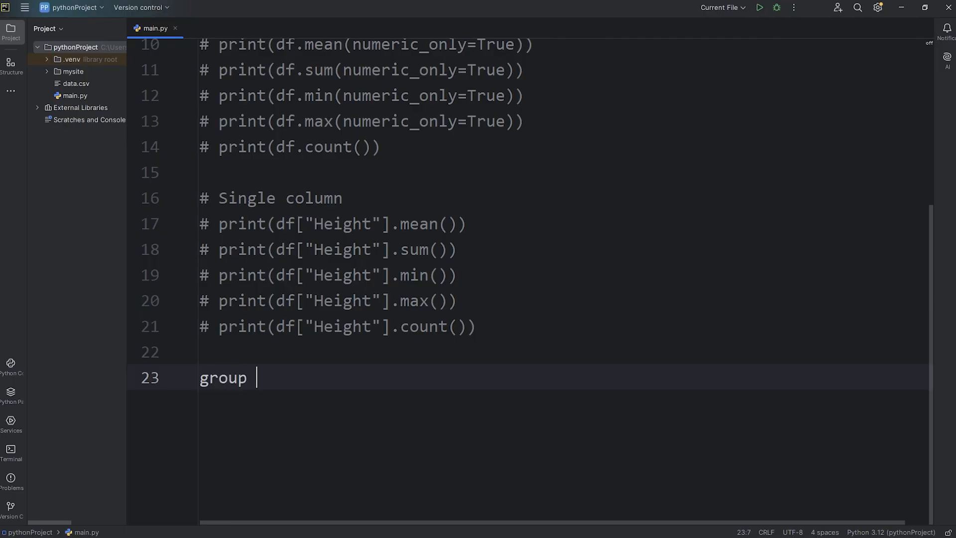
type("=")
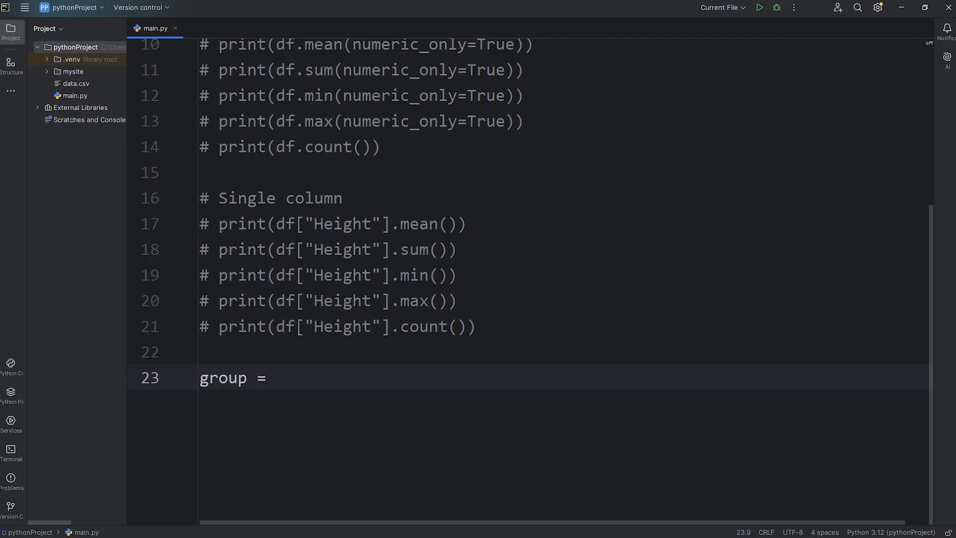
type("df.gro")
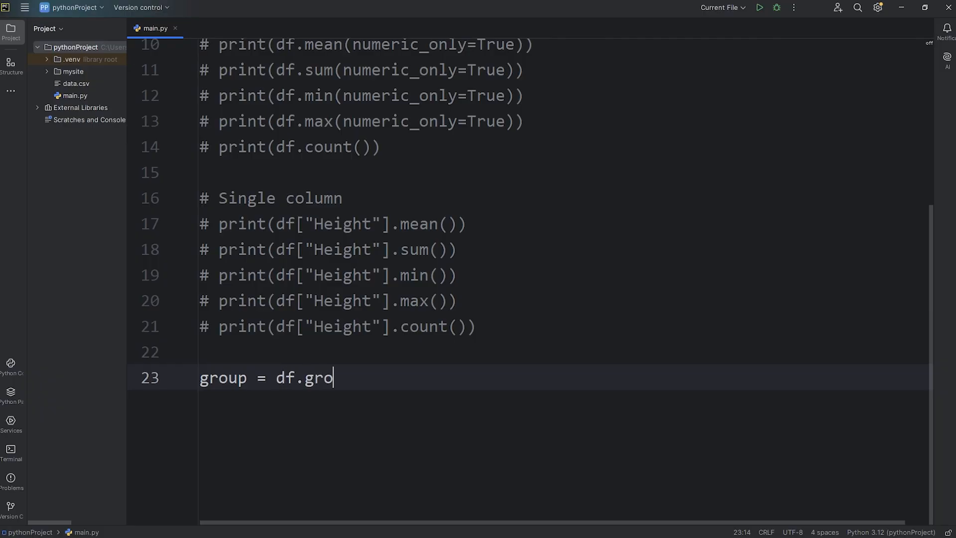
type("upby()")
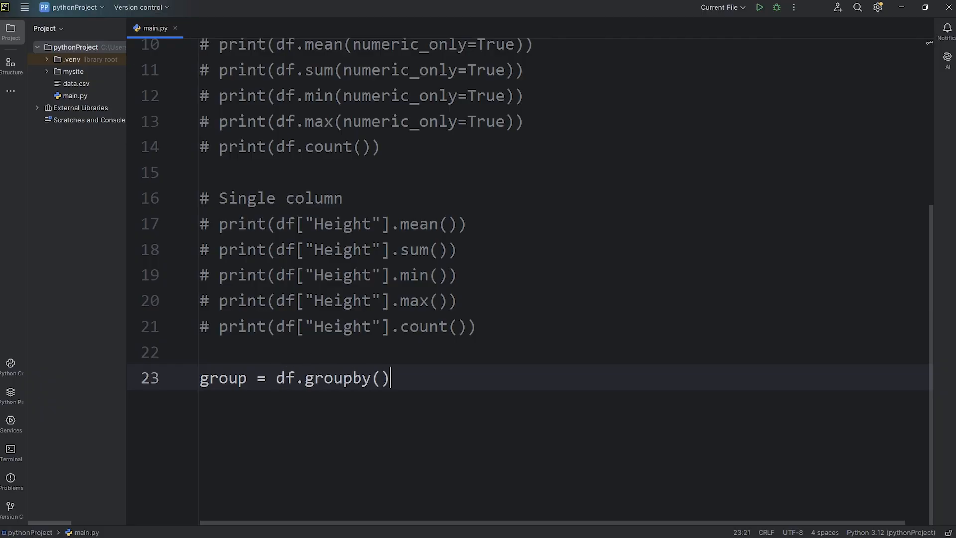
type("\"")
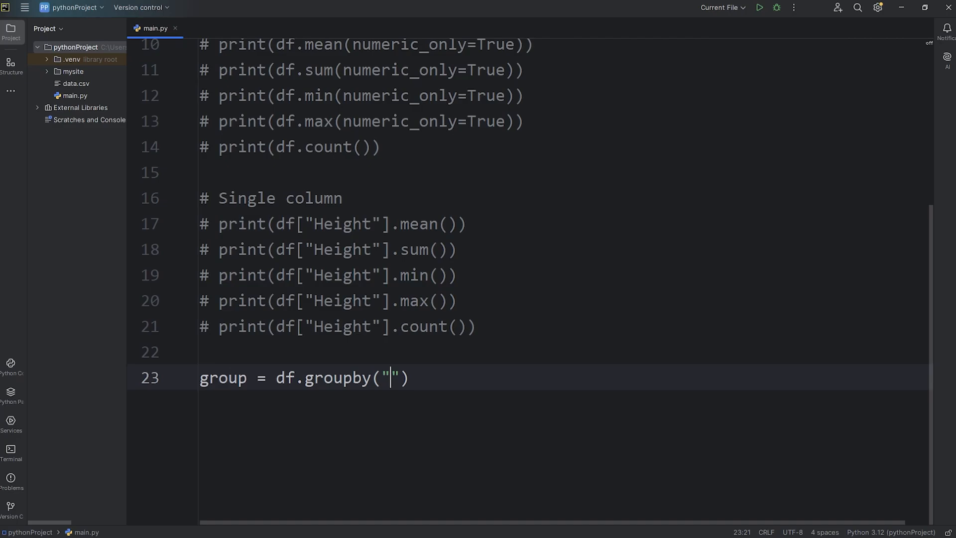
type("Type1")
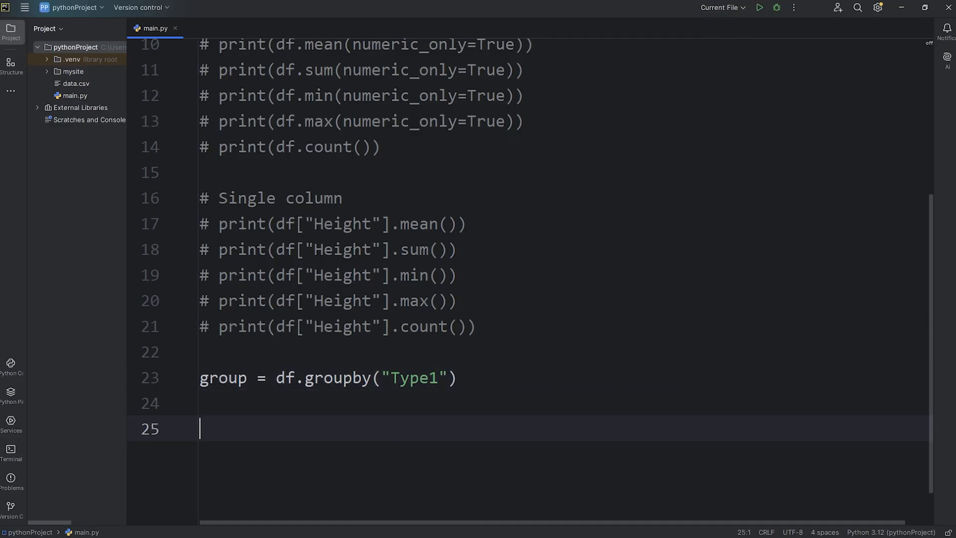
Step: Print the group object and run it, then start indexing group with brackets
type("print()")
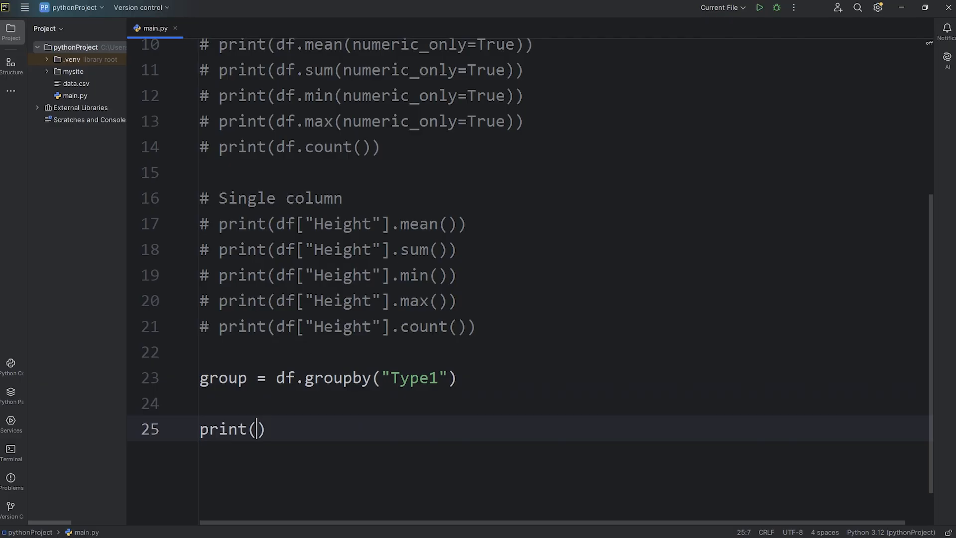
type("group")
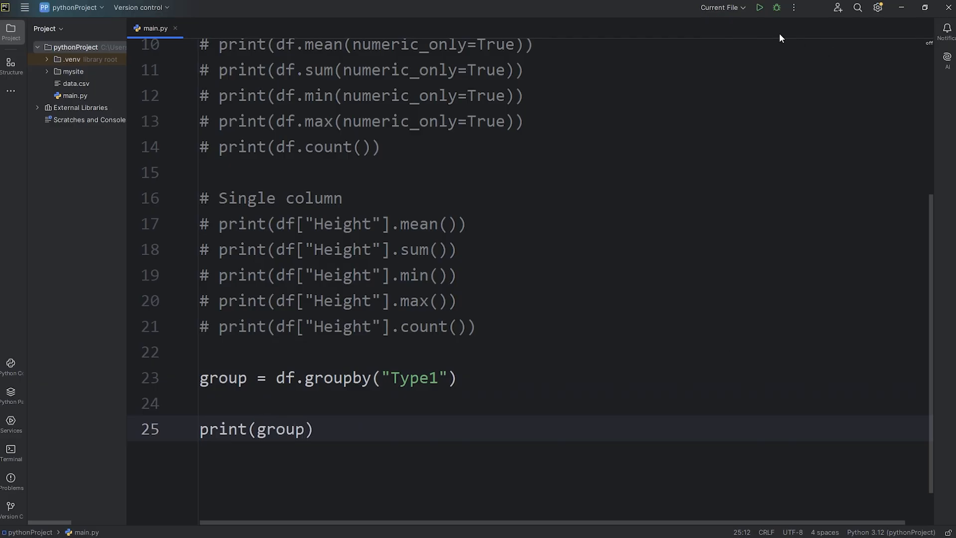
left_click(759, 7)
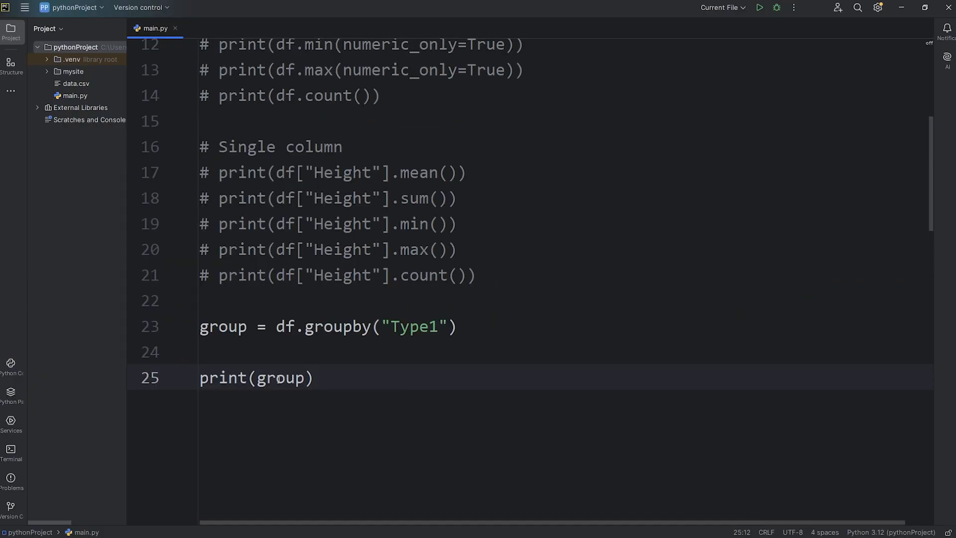
mouse_move(399, 379)
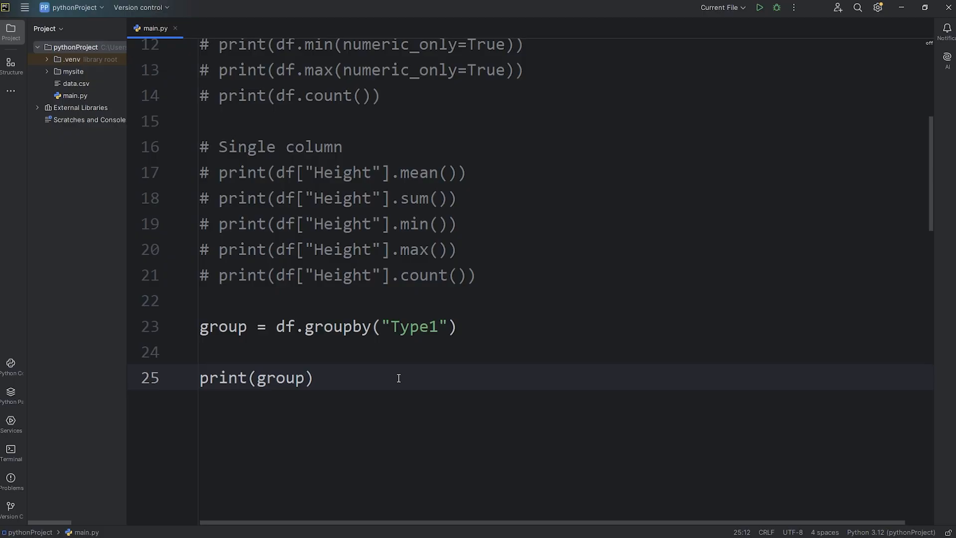
type("[]")
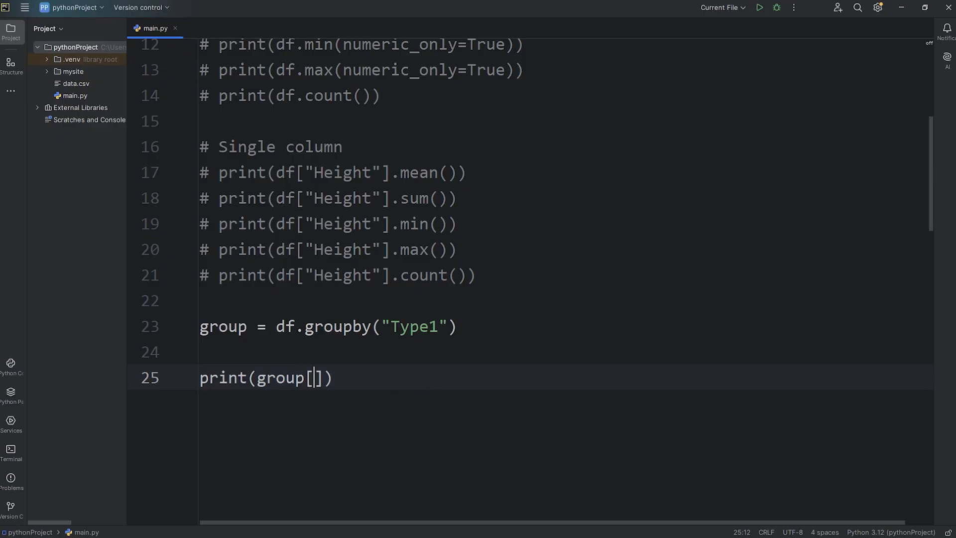
Step: Complete the line print(group["Height"].mean()) to average Height per Type1 group
type("\"Heig\"")
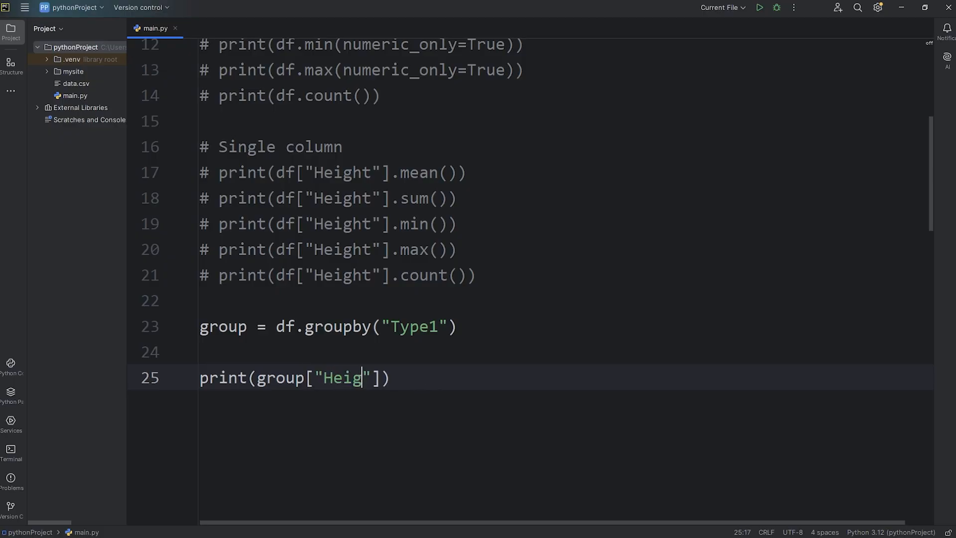
type("ht")
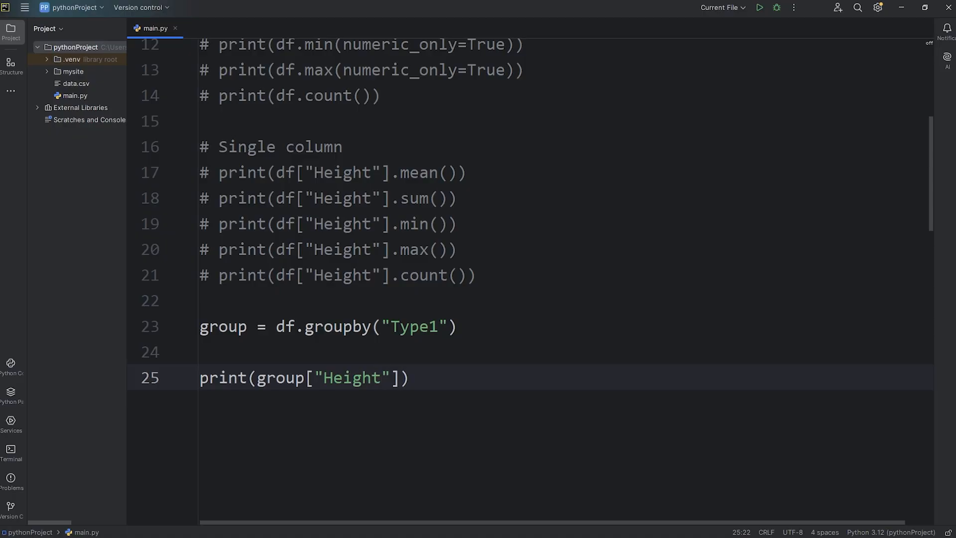
type(".me")
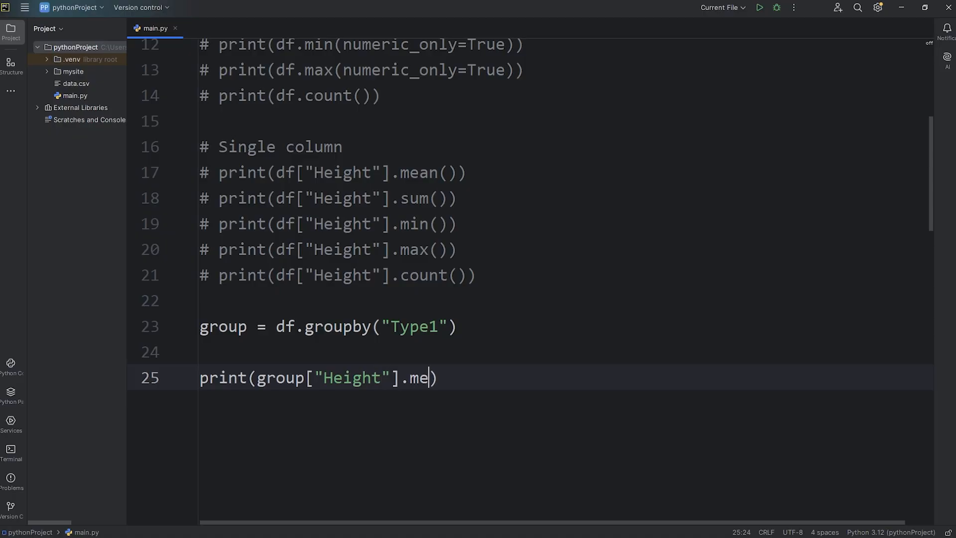
type("an()")
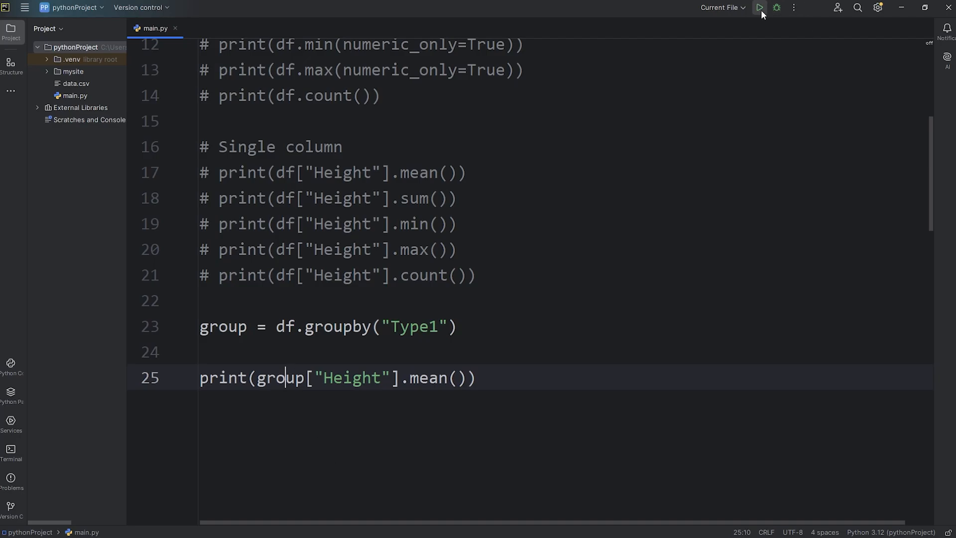
Step: Run the script and inspect per-type averages such as Dragon 2.666667
double_click(415, 327)
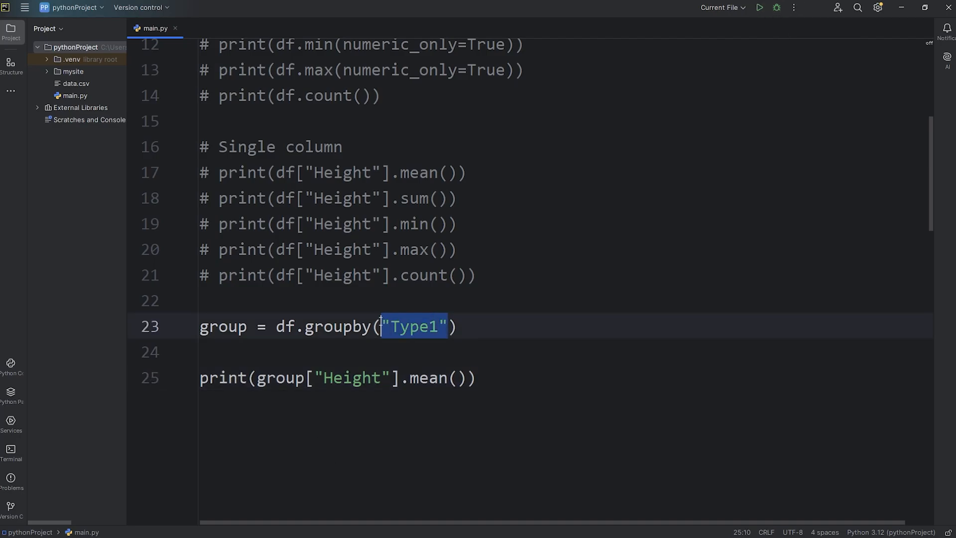
left_click(758, 7)
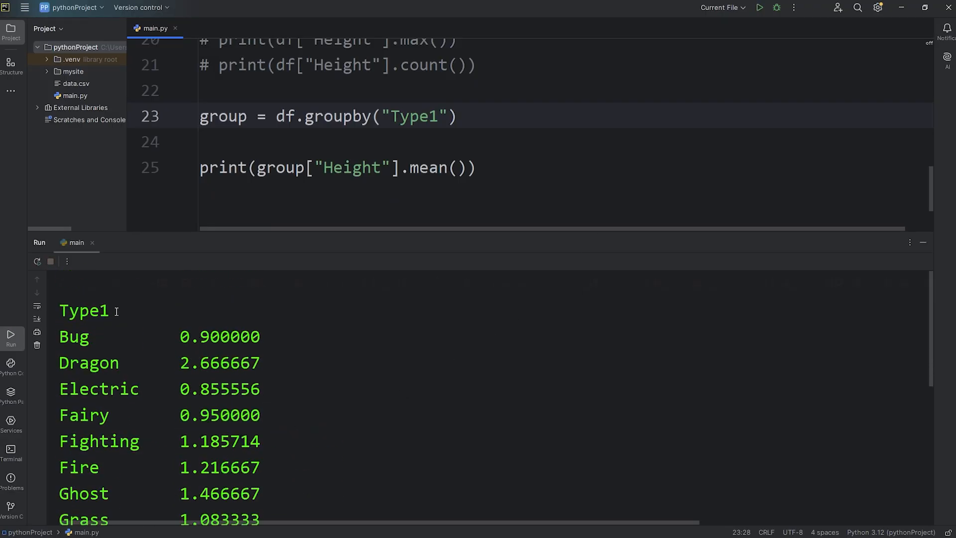
double_click(72, 336)
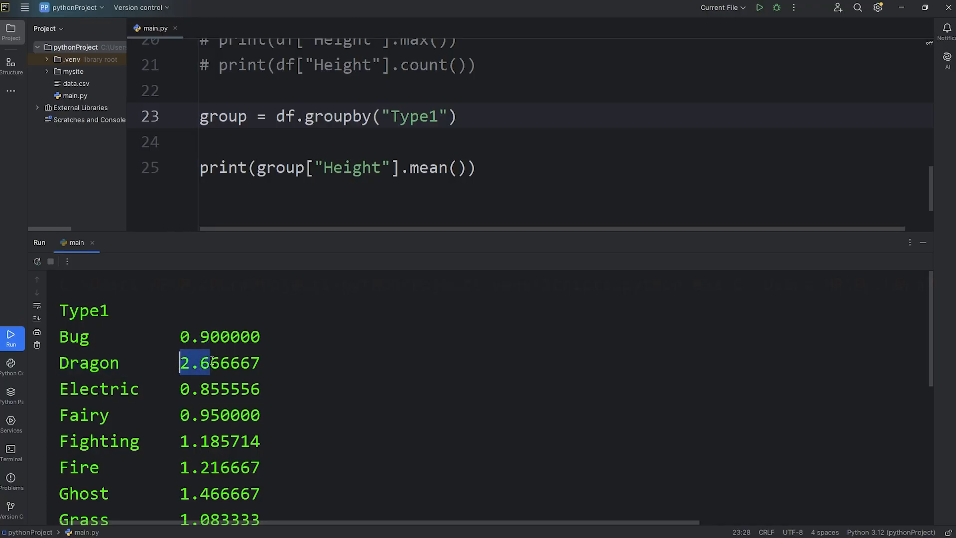
left_click(281, 351)
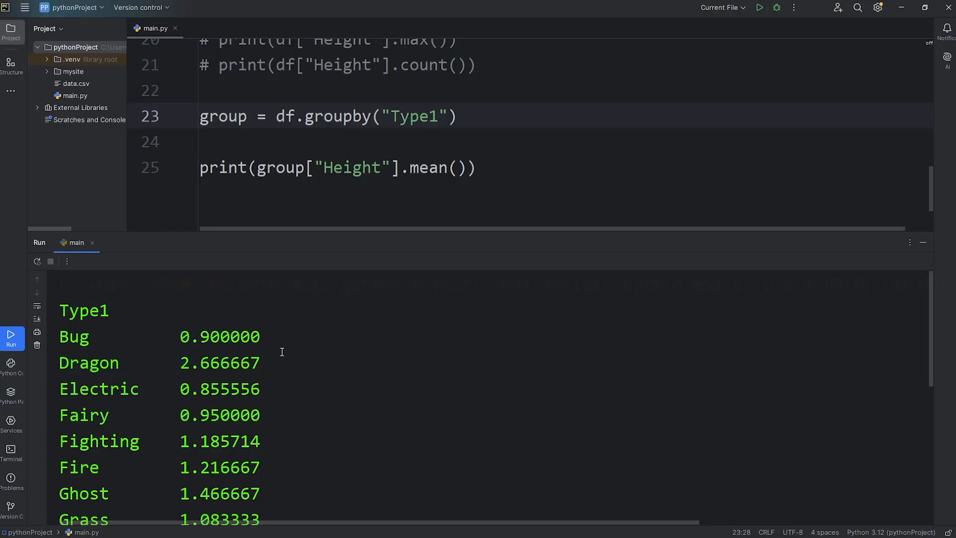
mouse_move(70, 359)
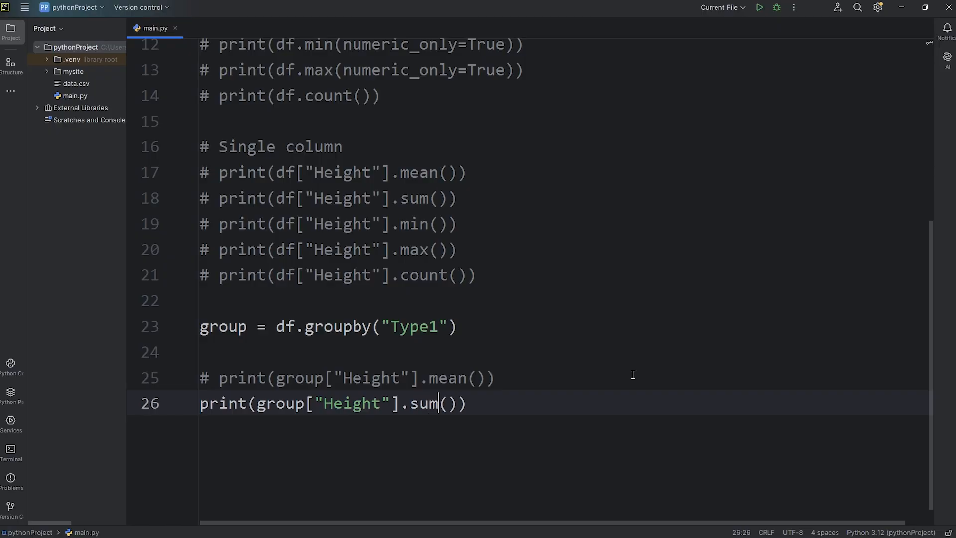
Step: Run group["Height"].sum() and review per-type totals such as Bug 10.8 and Dragon 8.0
left_click(759, 7)
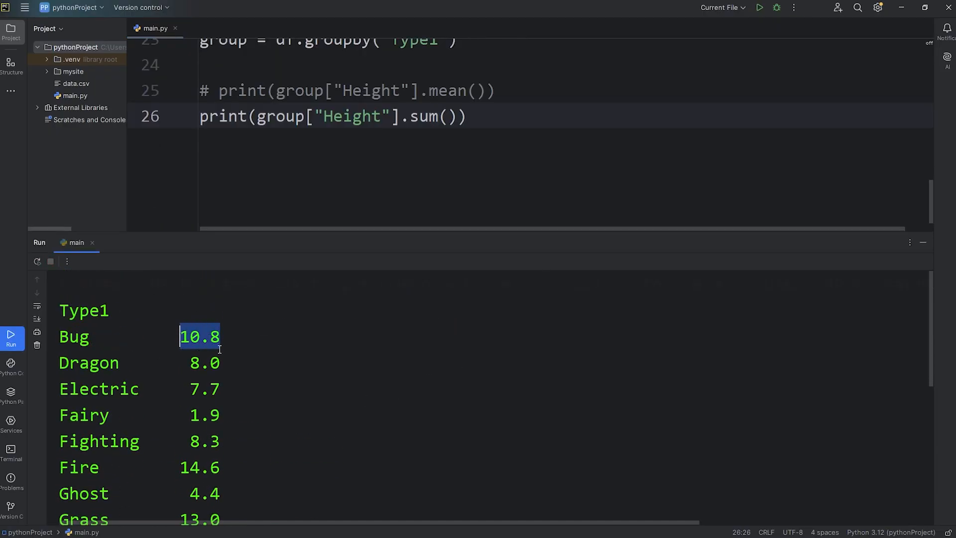
left_click(232, 336)
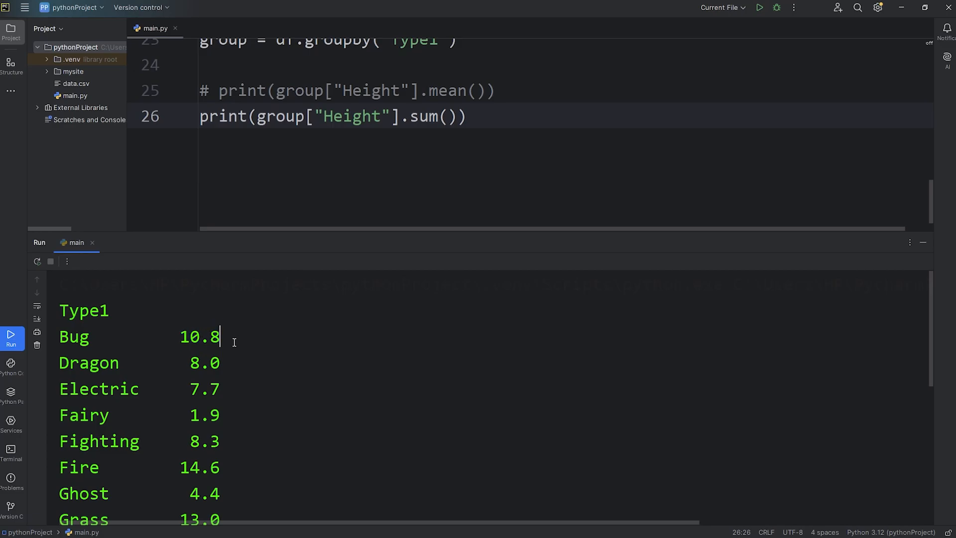
double_click(201, 362)
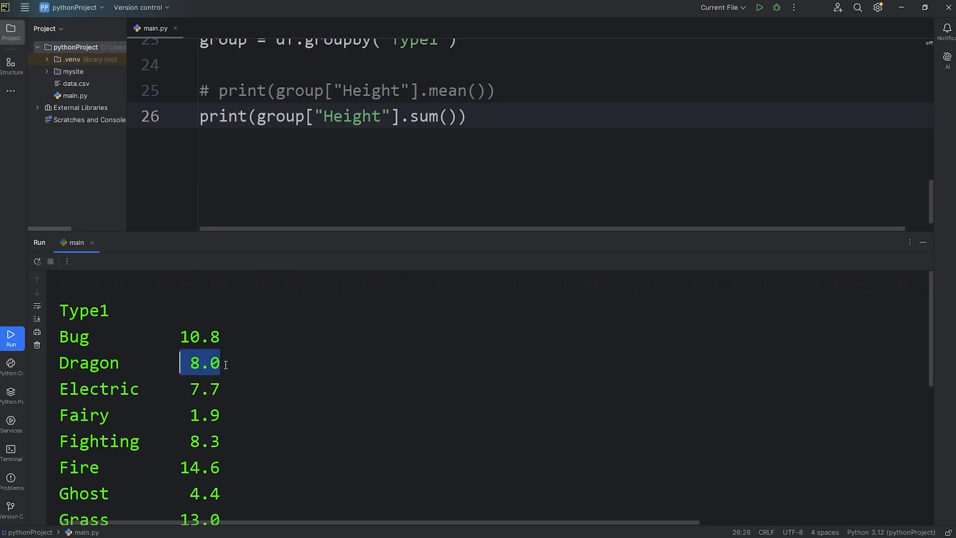
scroll("down", 3)
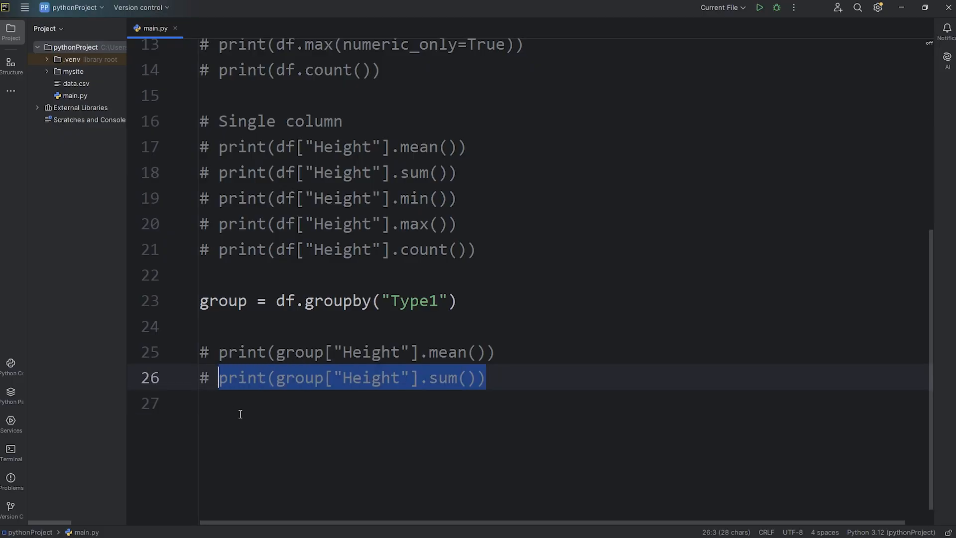
Step: Add print(group["Height"].min()) and run it to show per-type minimums like Ghost 1.3
type("print(group[\"Height\"].sum())")
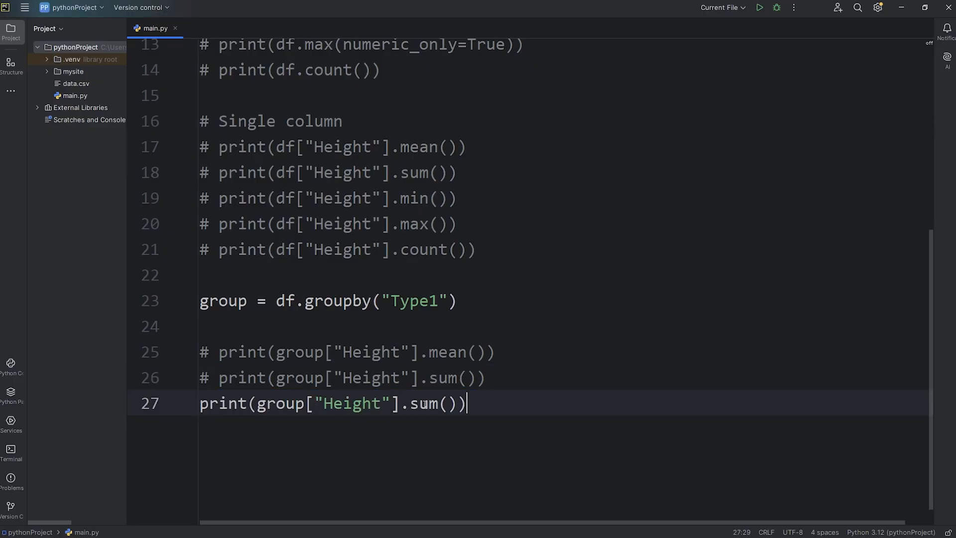
type("min")
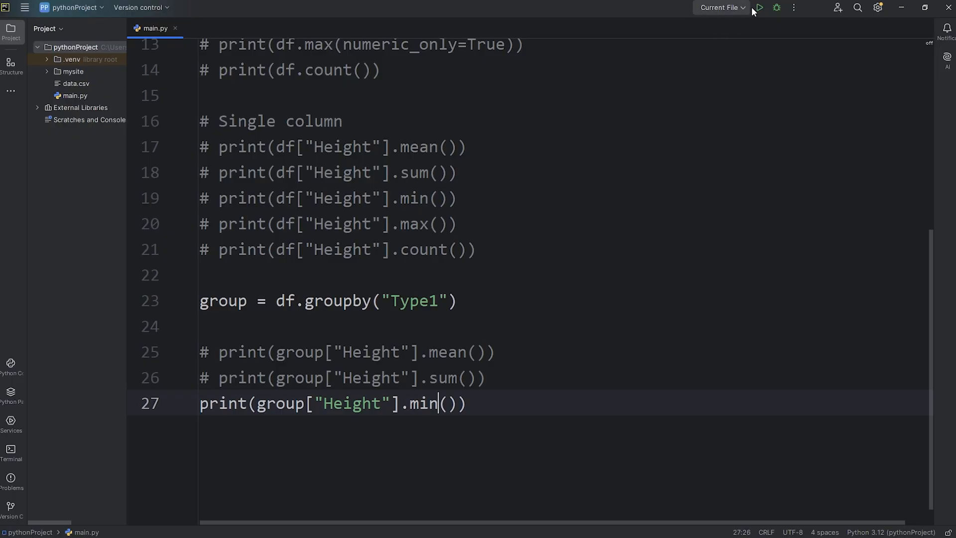
left_click(759, 7)
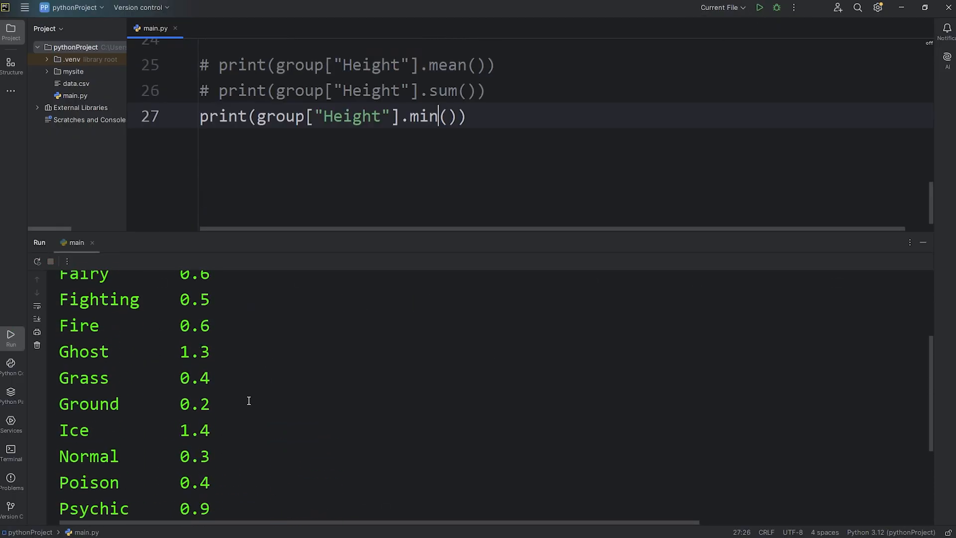
scroll("up", 3)
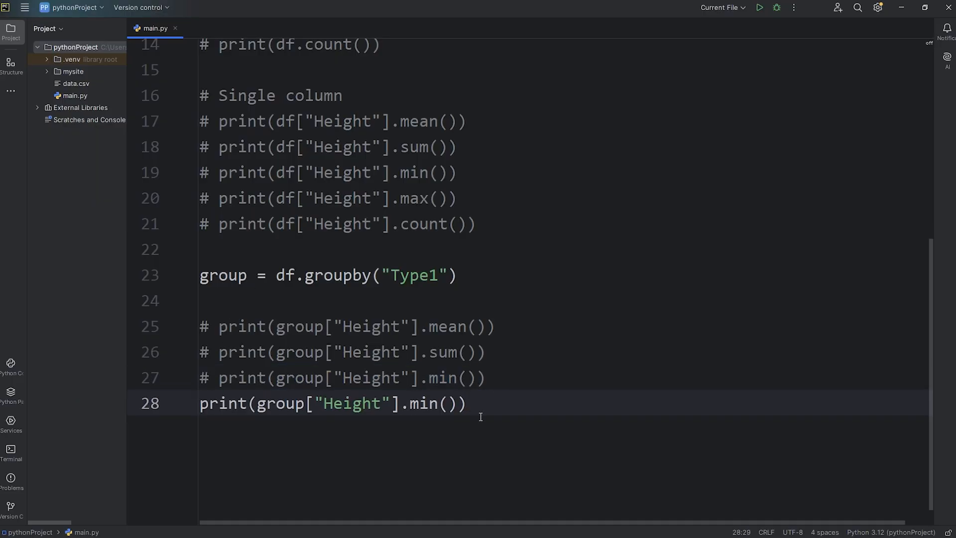
Step: Change the aggregate to max() and run it to show per-type maximum heights
type("max")
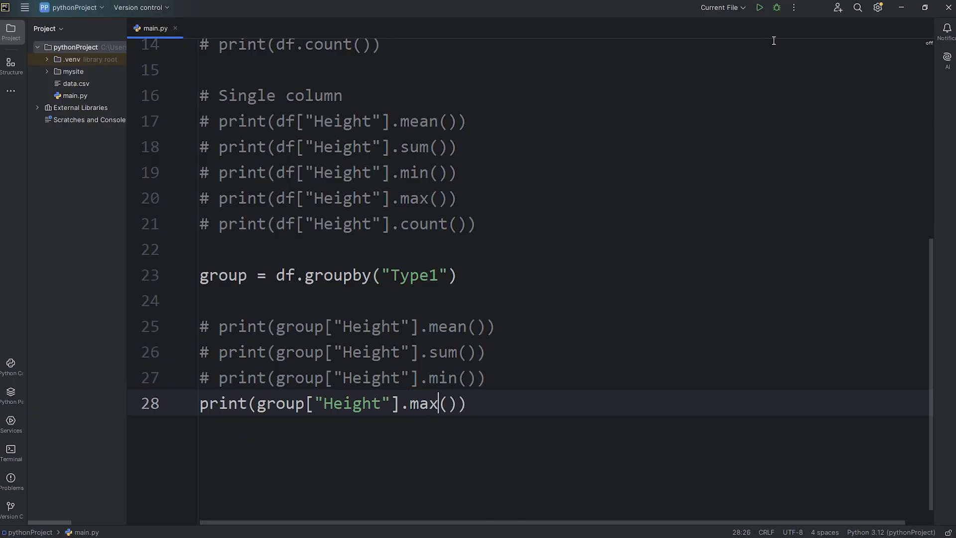
left_click(759, 7)
type("# ")
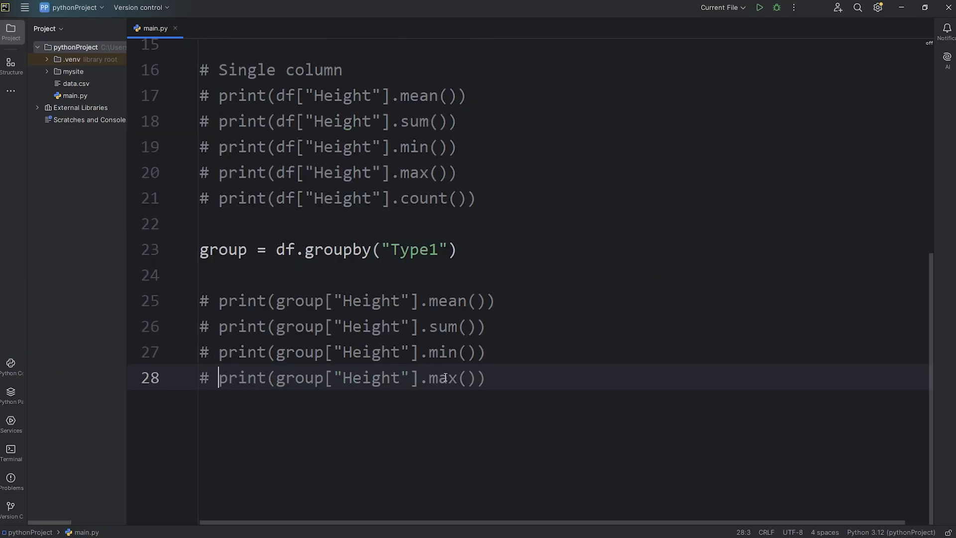
Step: Add print(group["Height"].count()) and run it to count entries per Type1 group
type("print(group[\"Height\"].min())")
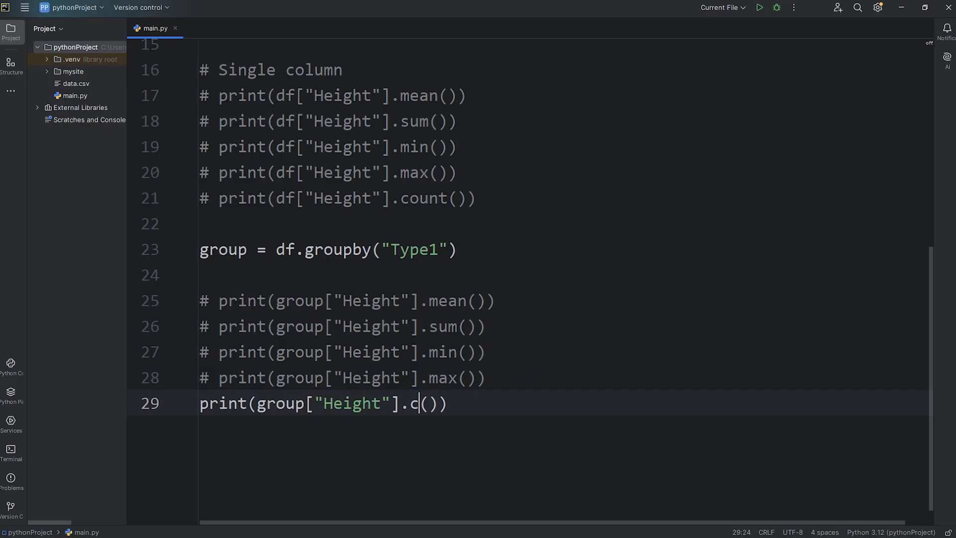
type("ount")
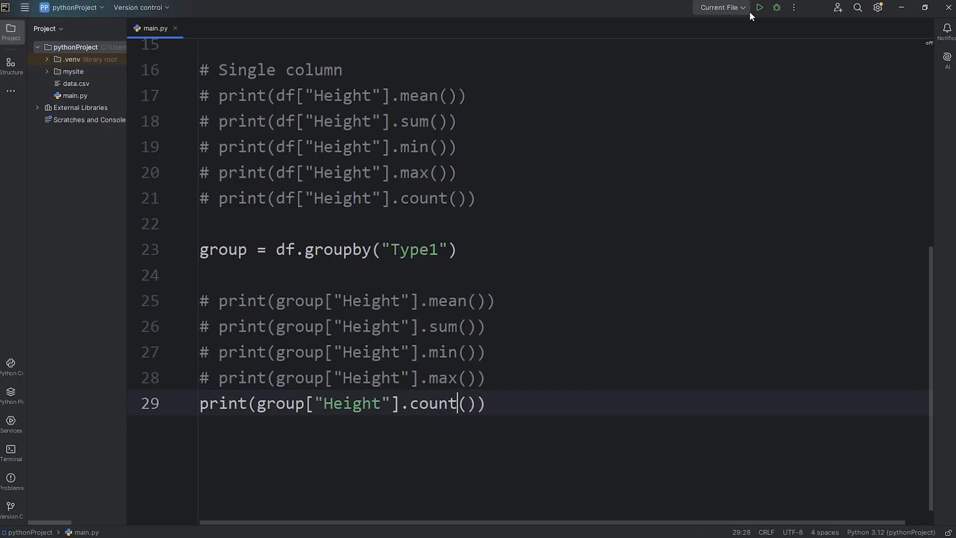
left_click(759, 7)
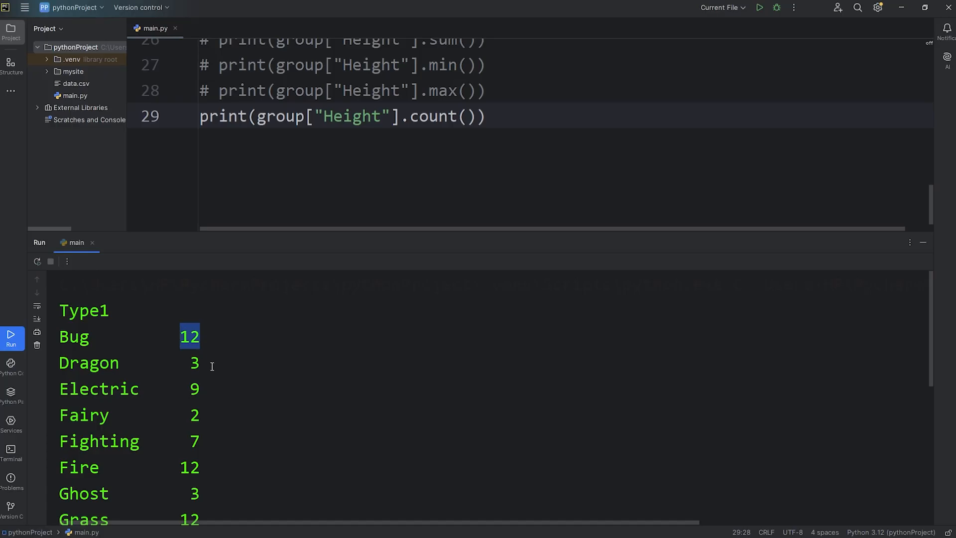
Step: Review counts in the output such as Dragon 3, Electric 9 and Water 28
left_click(194, 363)
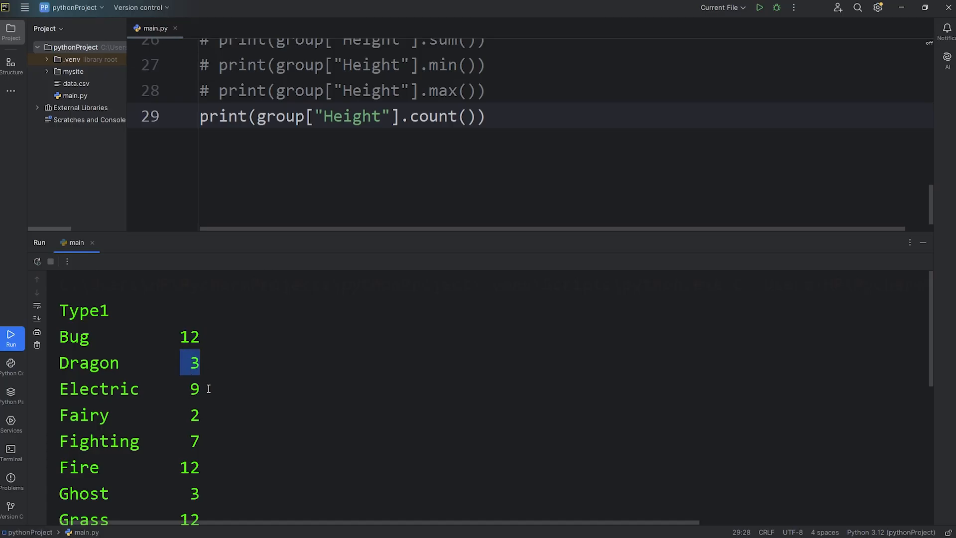
left_click(190, 389)
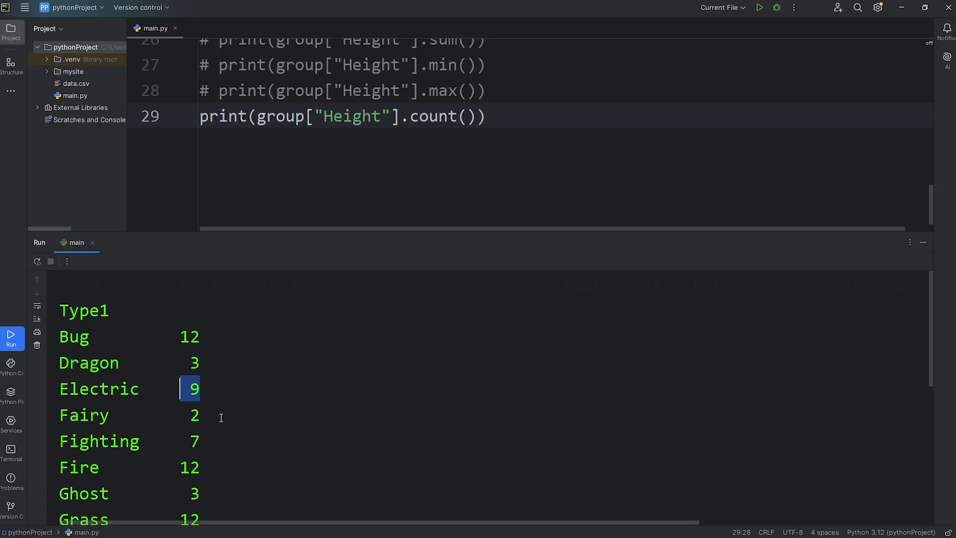
scroll("down", 3)
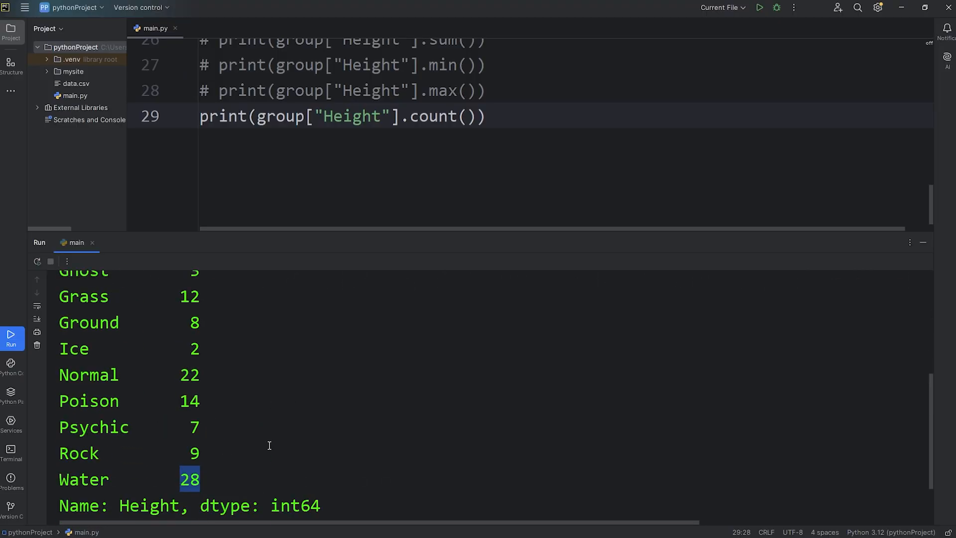
scroll("up", 3)
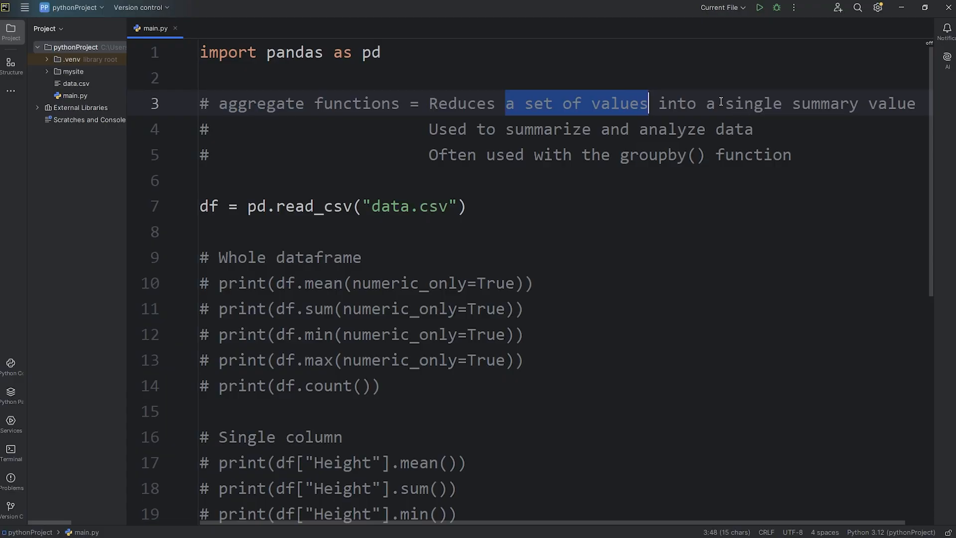
Step: Review the header comment defining aggregate functions at the top of main.py
left_click(514, 129)
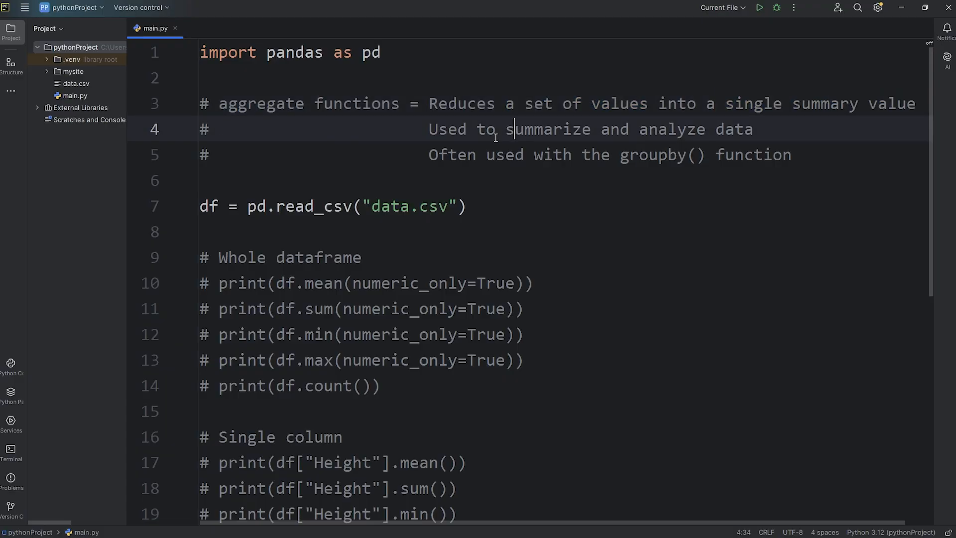